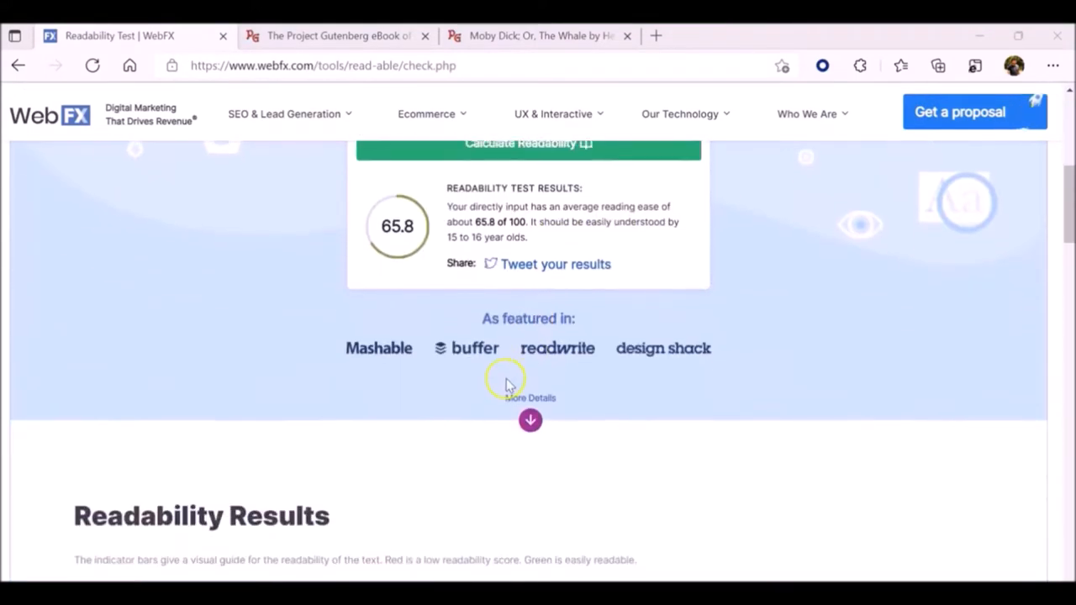
Expand the formula details for the Flesch Kincaid Reading Ease score
scroll(down, 3)
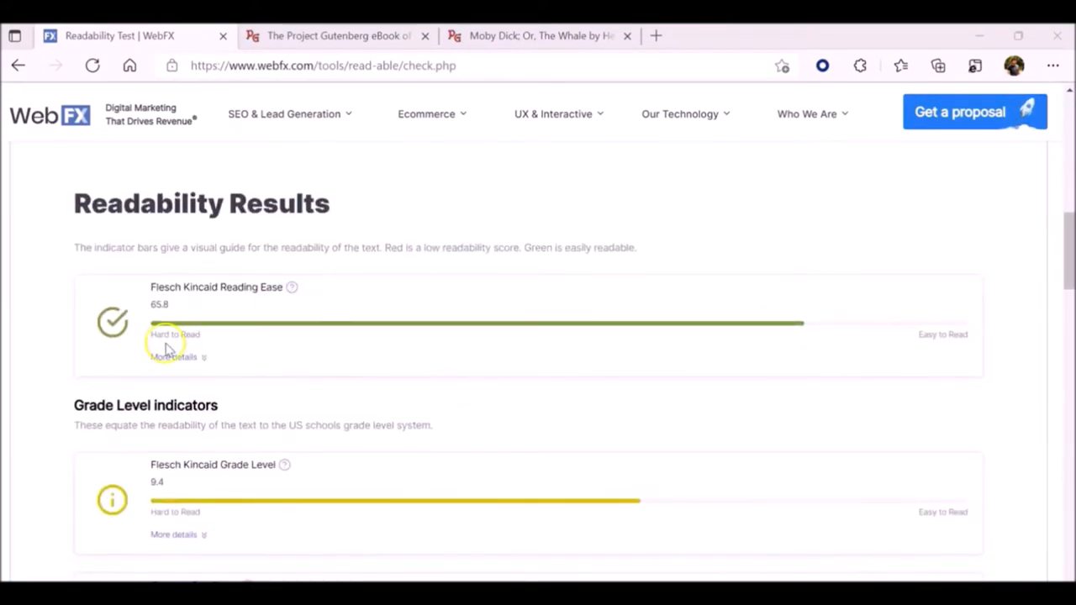
click(174, 356)
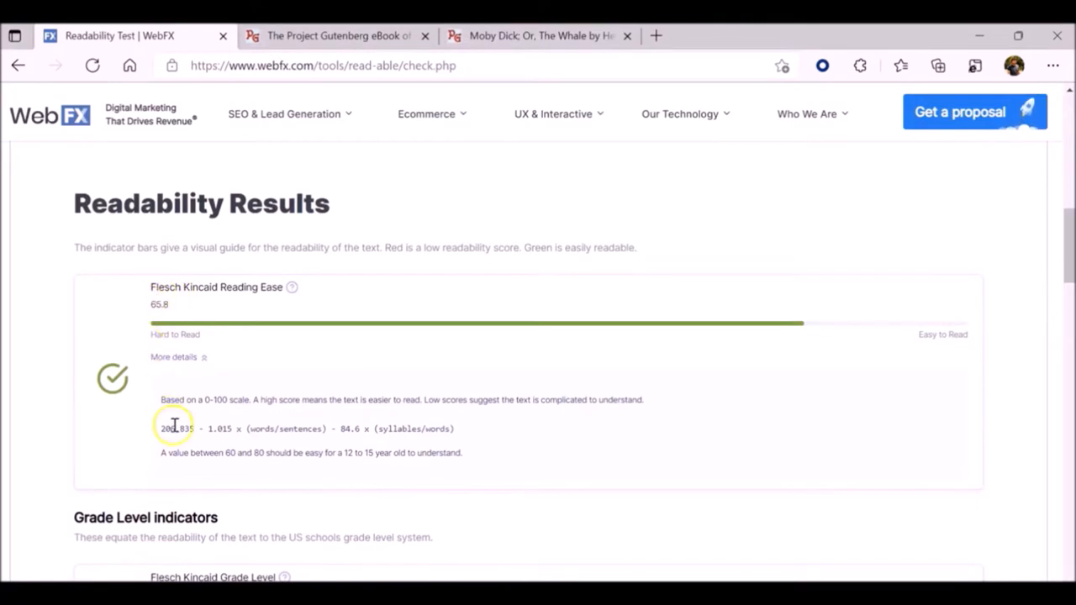
scroll(down, 3)
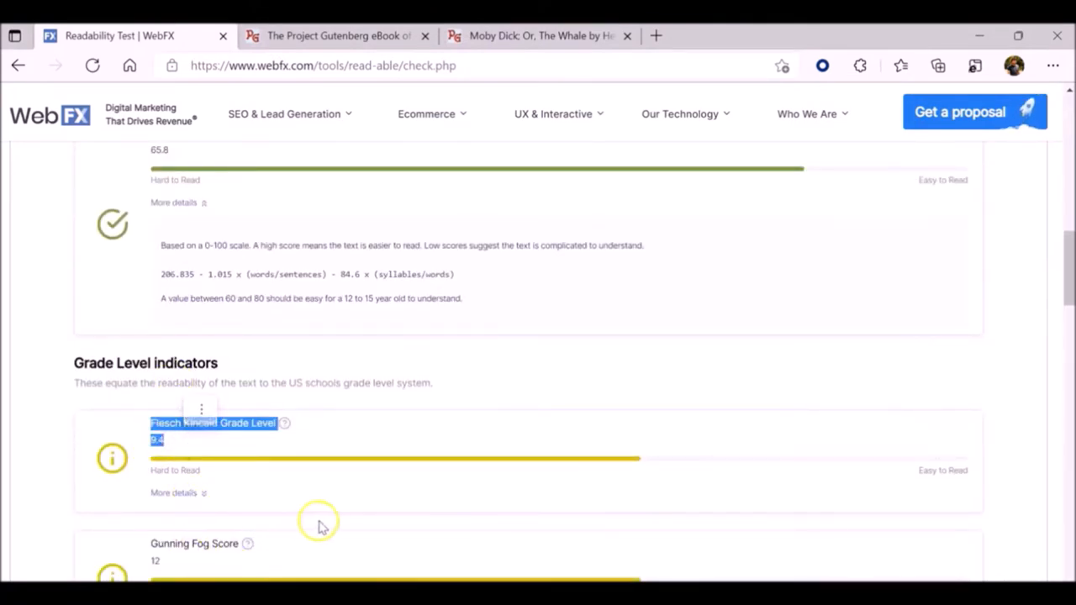
scroll(down, 3)
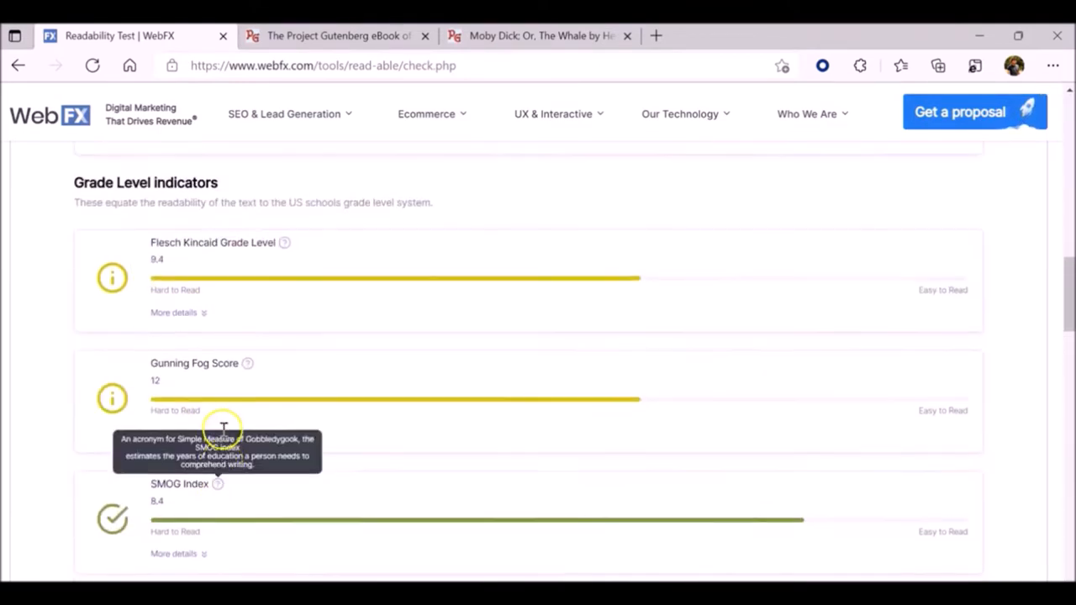
scroll(down, 3)
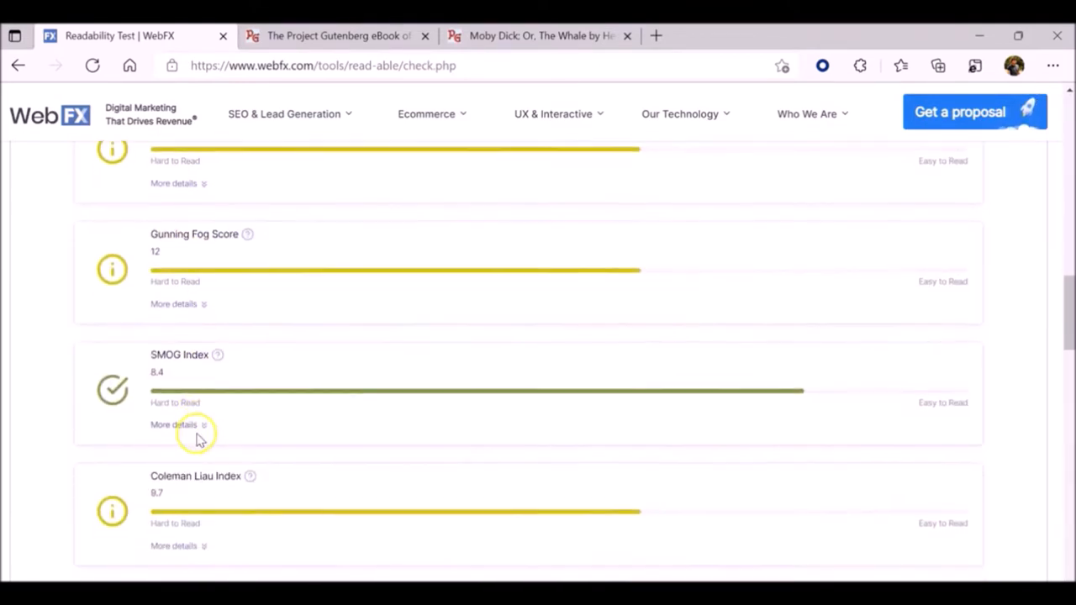
mouse_move(422, 450)
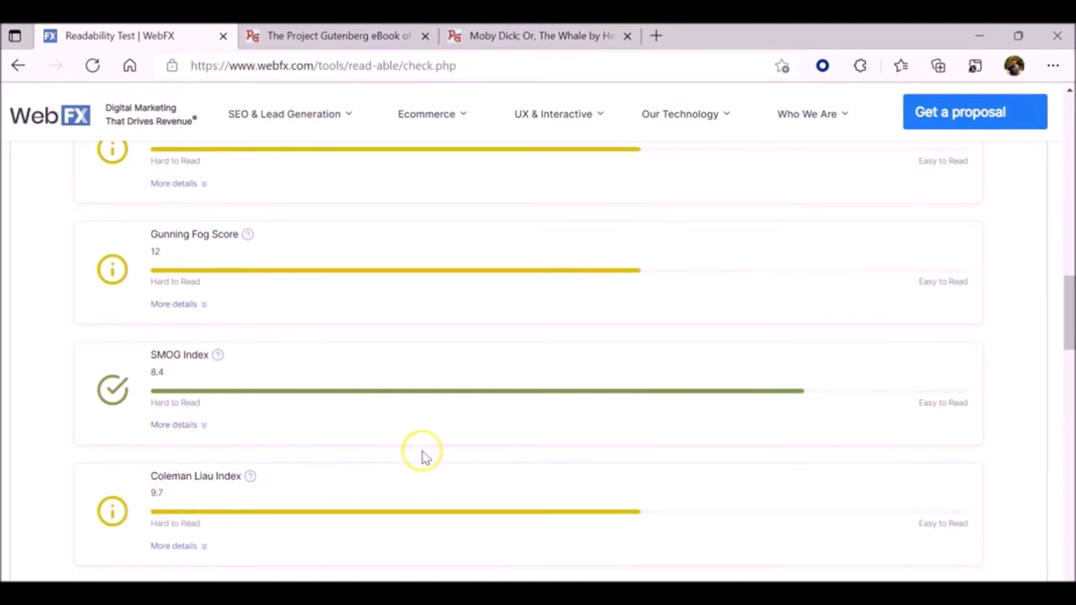
mouse_move(512, 458)
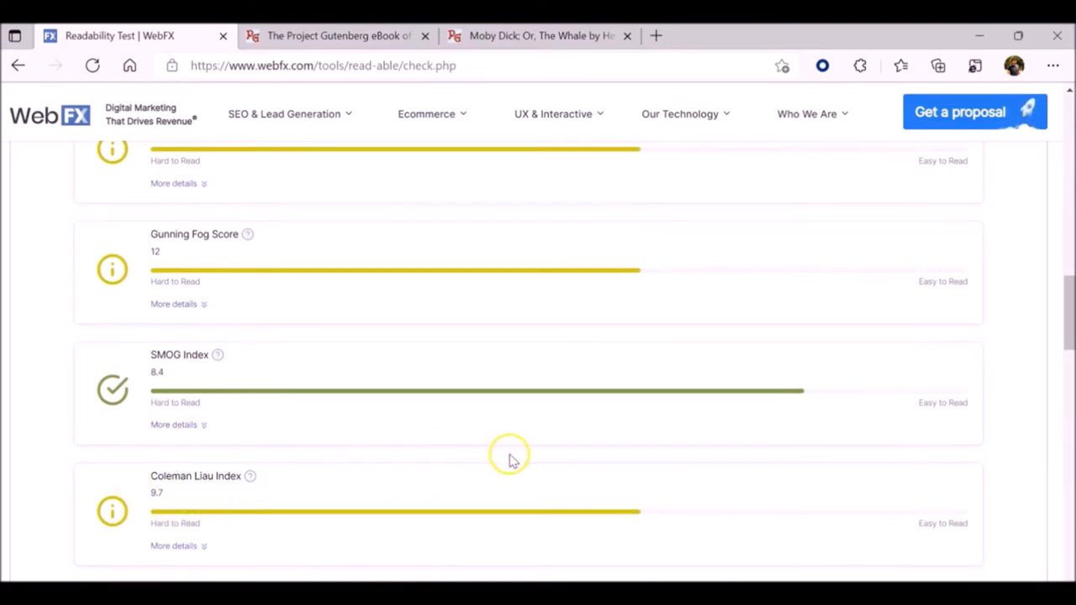
mouse_move(536, 458)
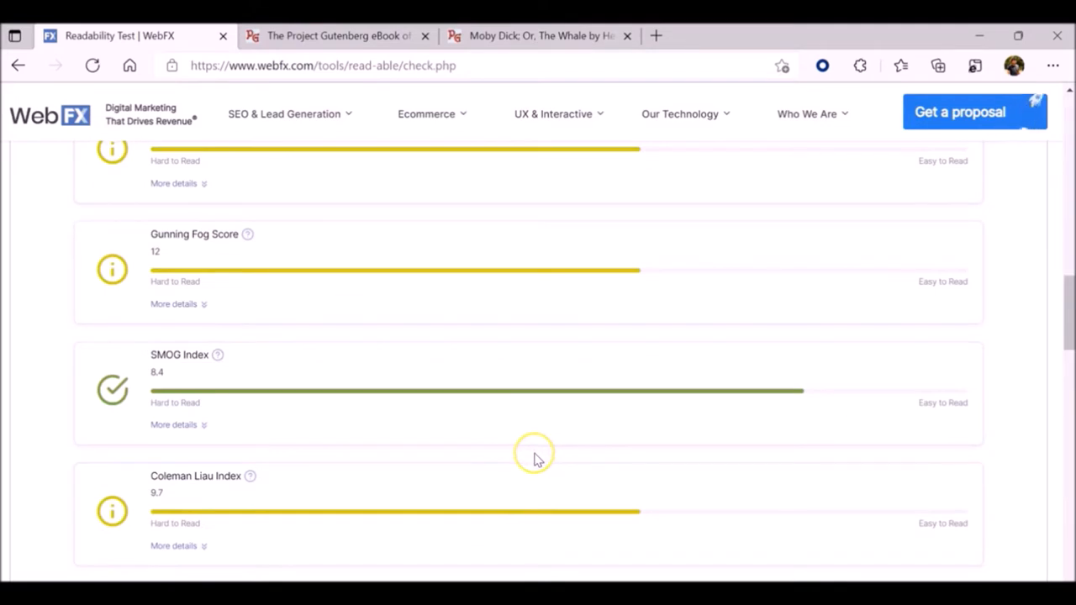
mouse_move(498, 465)
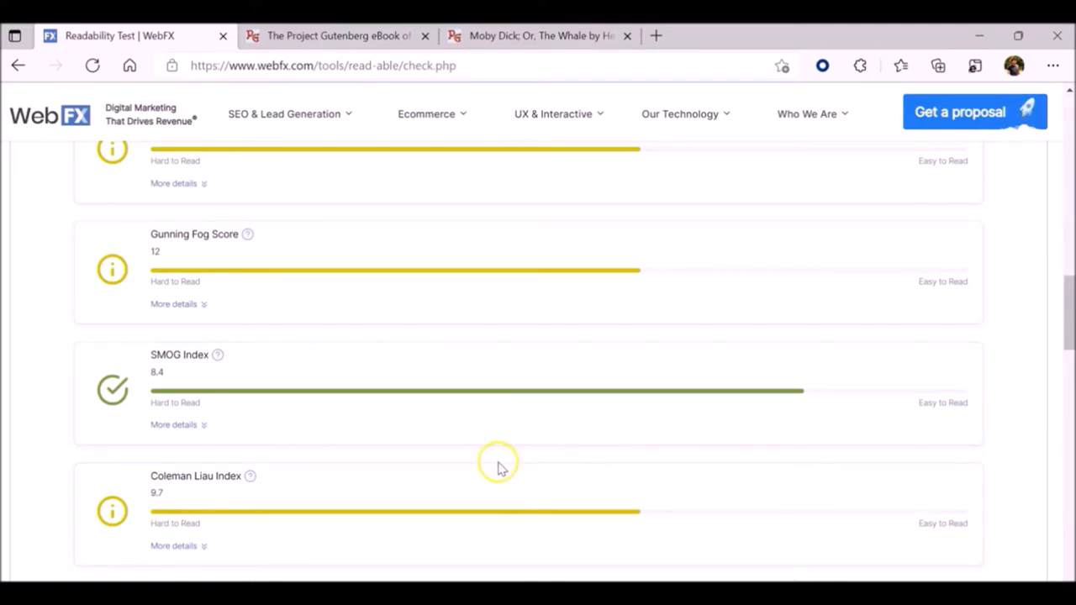
Expand the formula details for Flesch Kincaid Grade Level and Gunning Fog Score
scroll(up, 3)
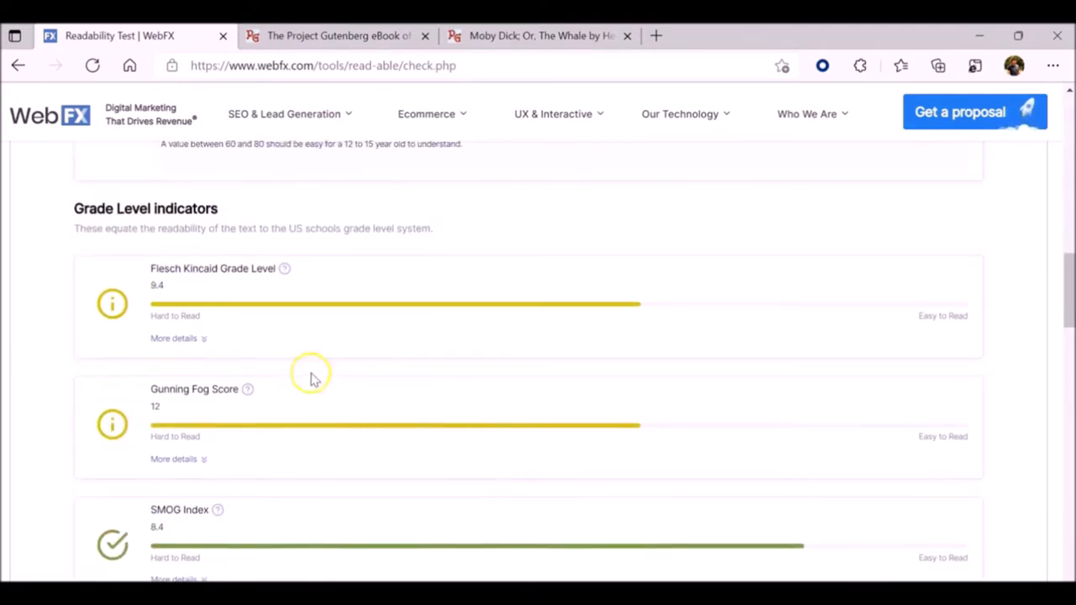
click(173, 338)
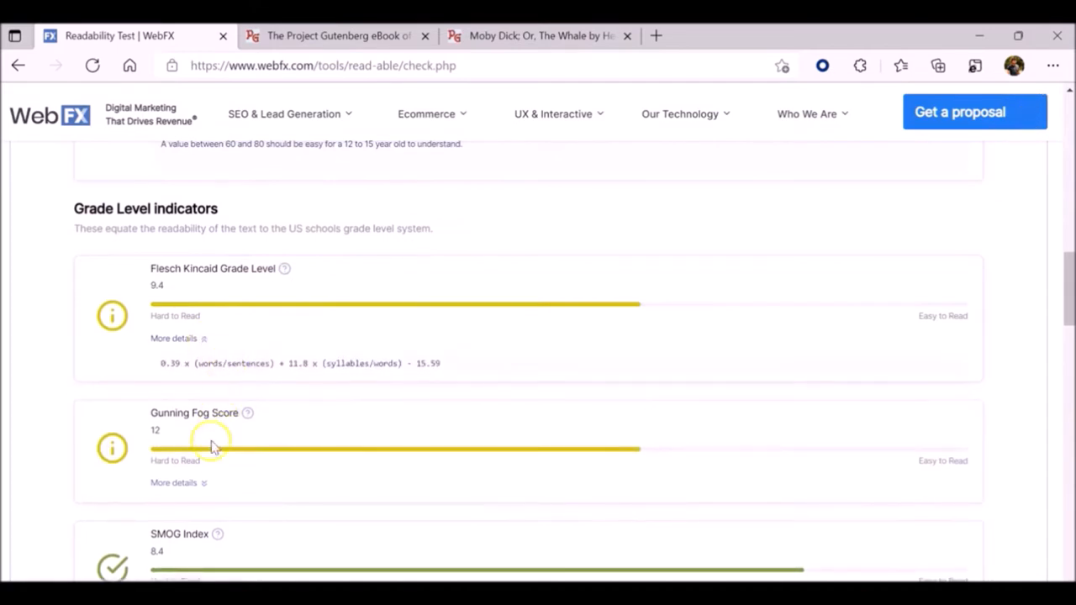
click(173, 482)
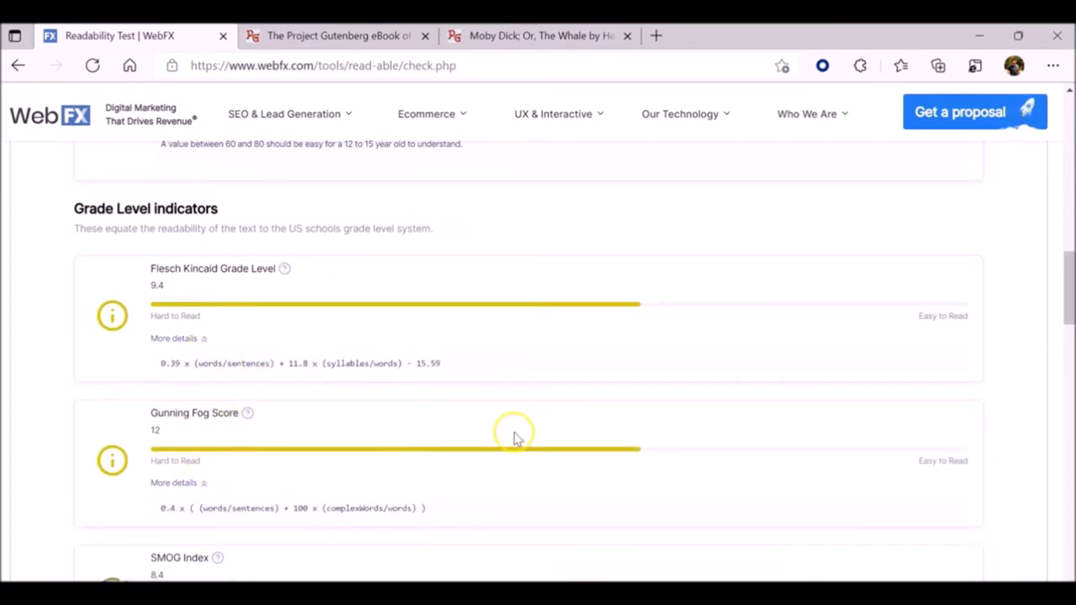
scroll(up, 3)
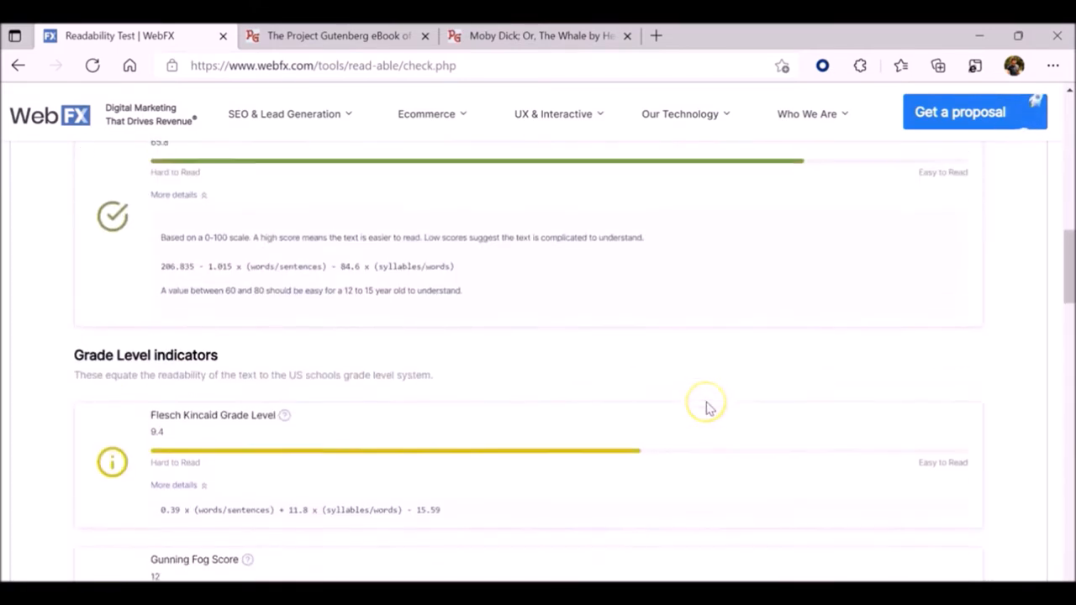
scroll(up, 3)
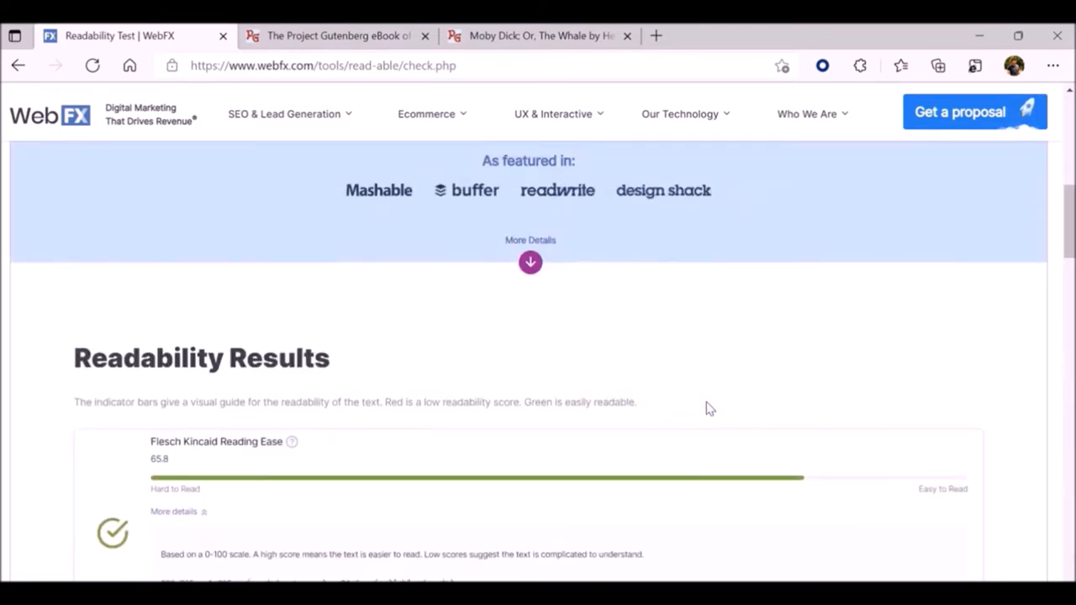
scroll(down, 3)
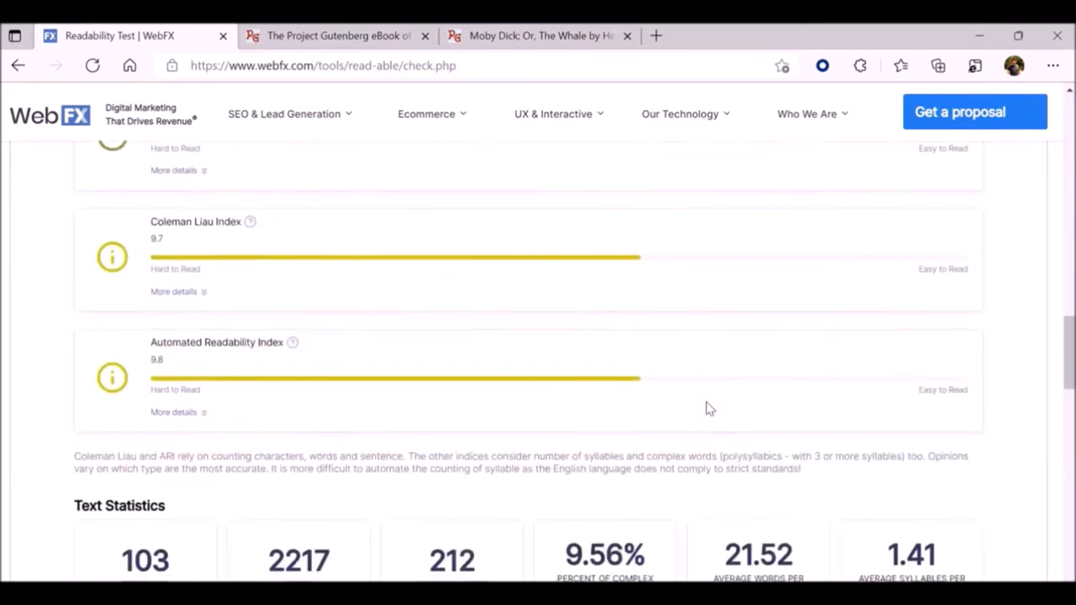
scroll(down, 3)
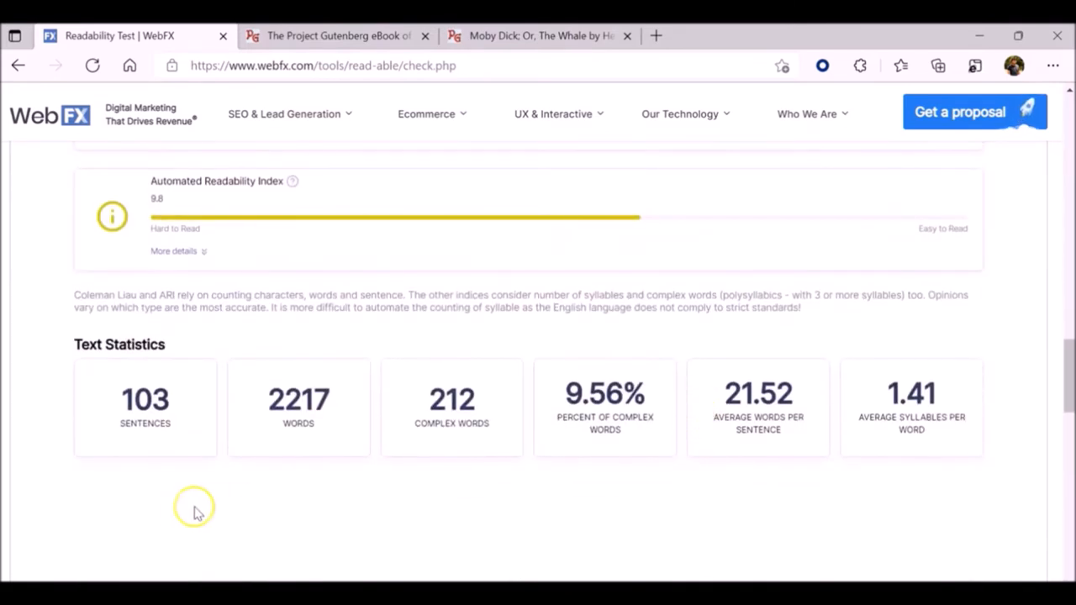
mouse_move(389, 475)
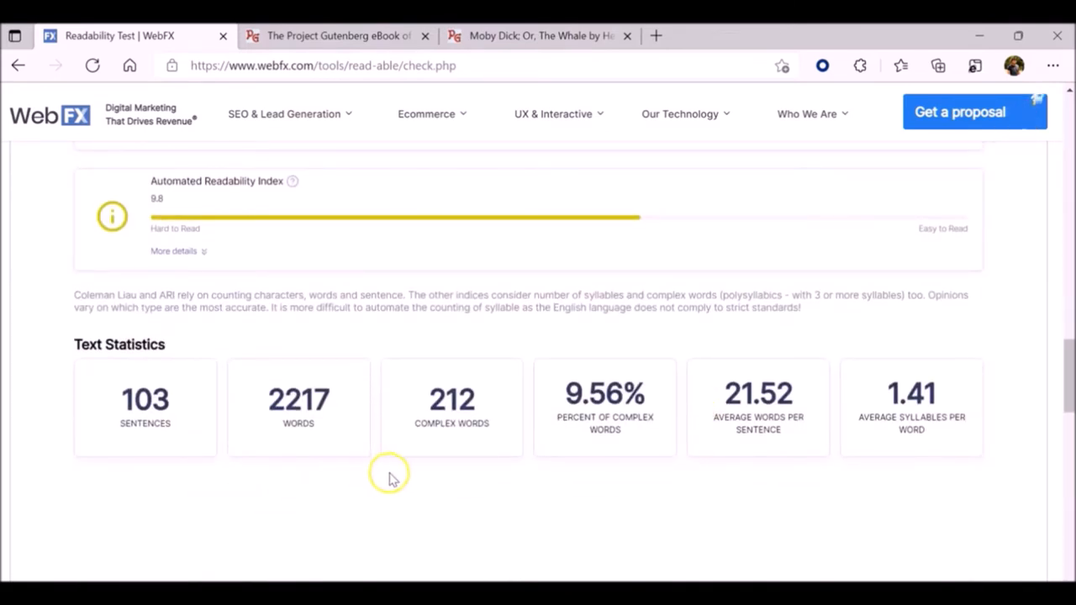
mouse_move(452, 480)
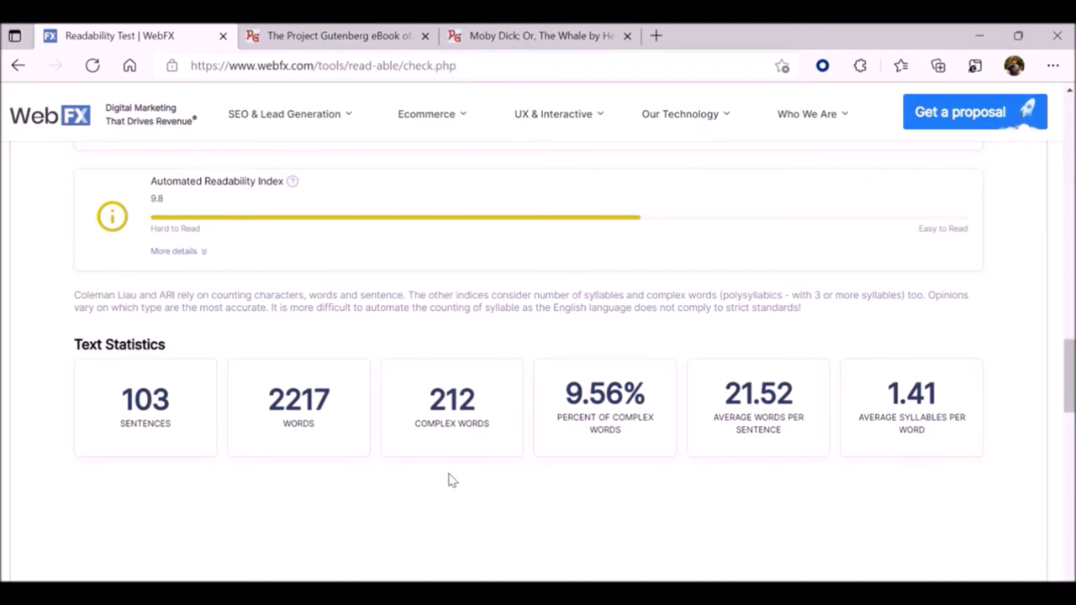
mouse_move(467, 471)
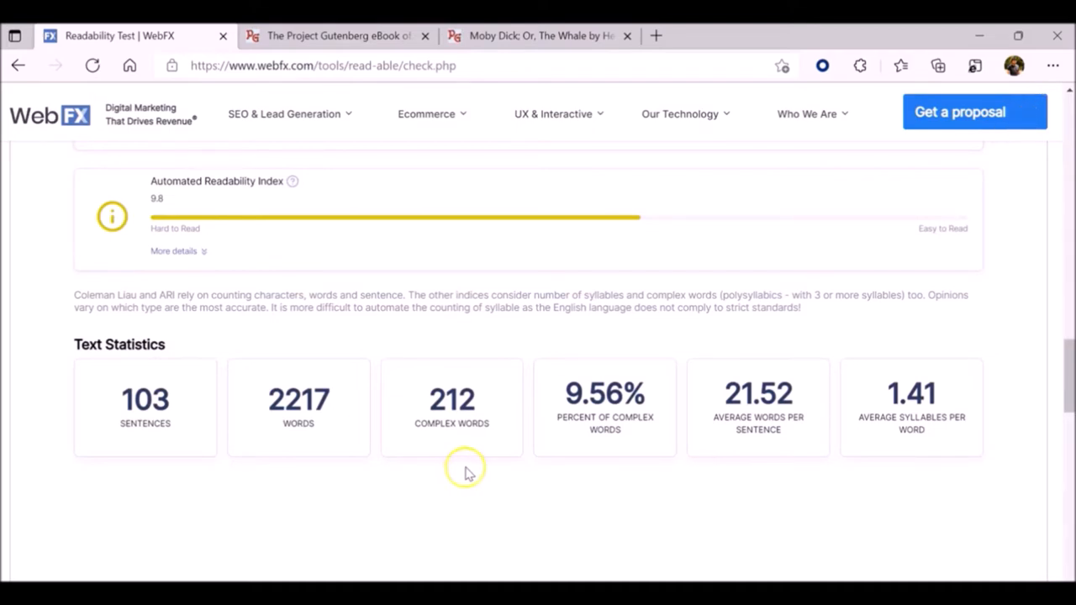
mouse_move(468, 472)
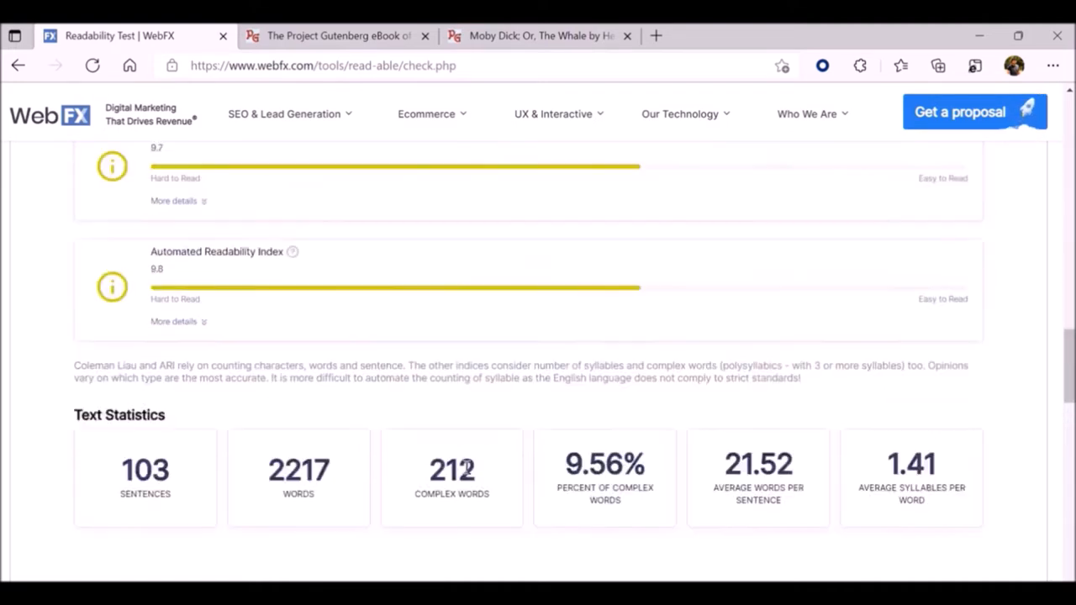
Switch WebFX to Enter URL mode and copy the Gutenberg Moby Dick page address
scroll(up, 3)
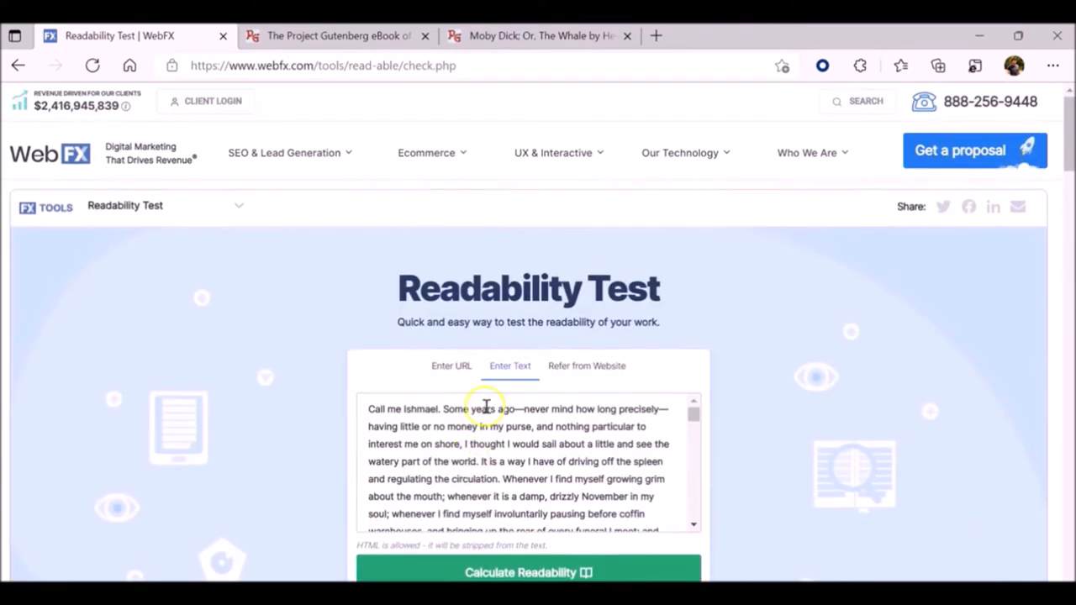
click(451, 366)
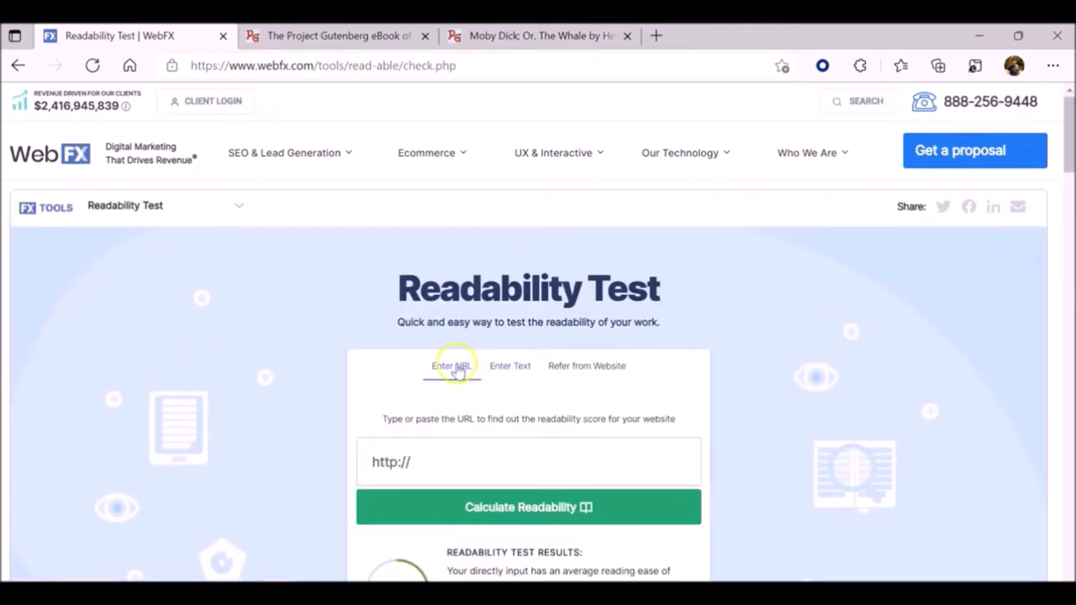
mouse_move(585, 125)
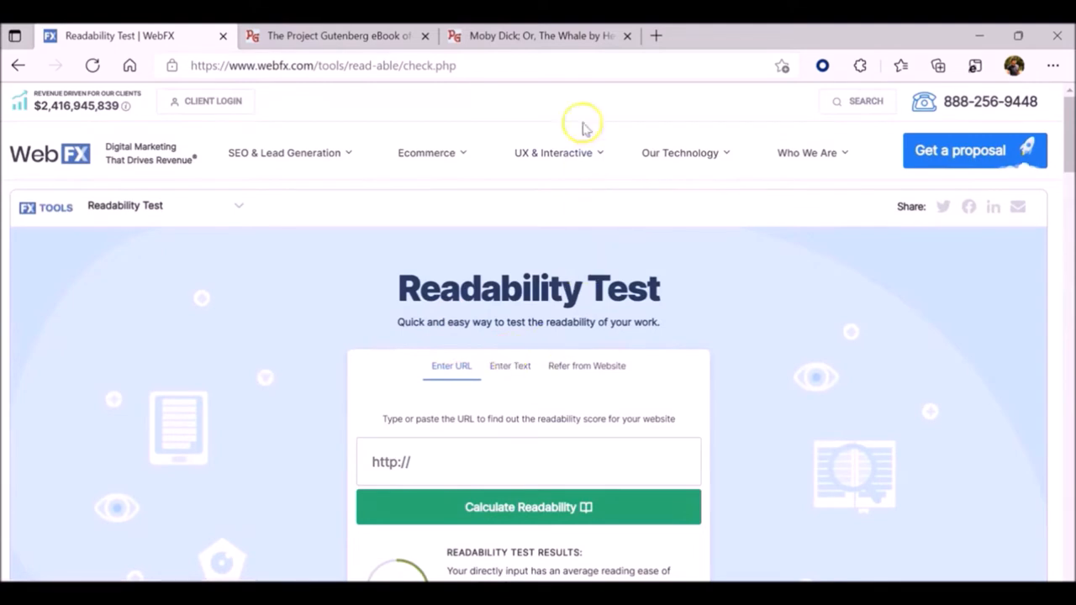
click(538, 36)
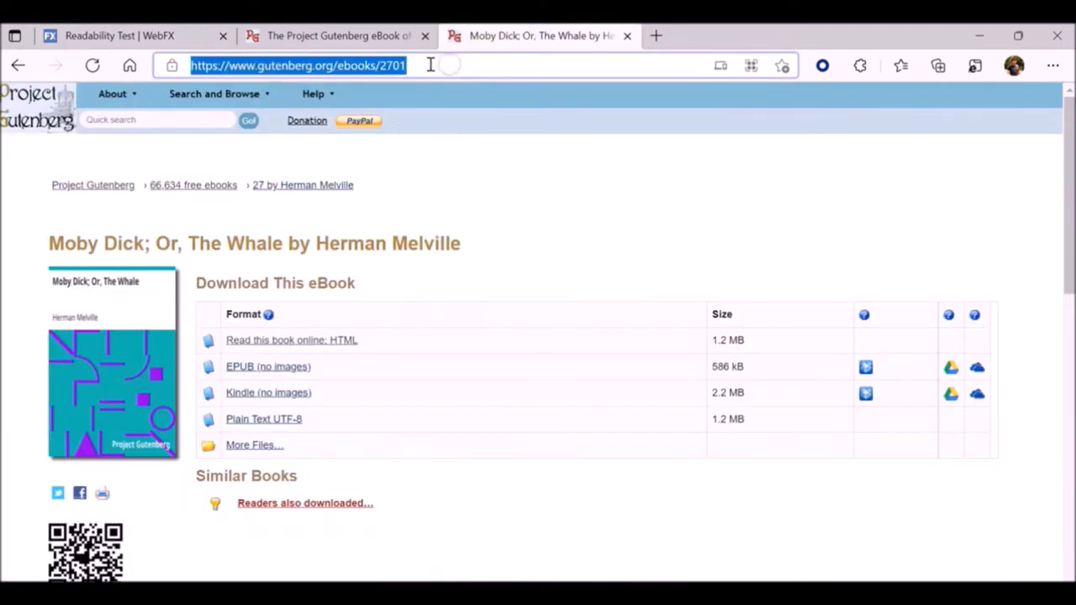
right_click(298, 65)
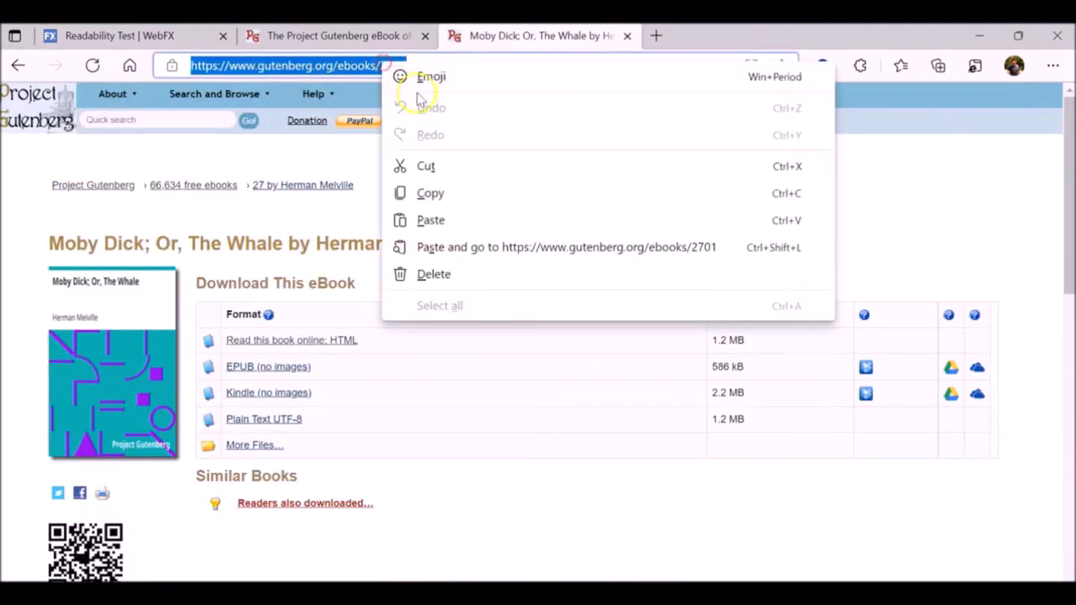
click(118, 35)
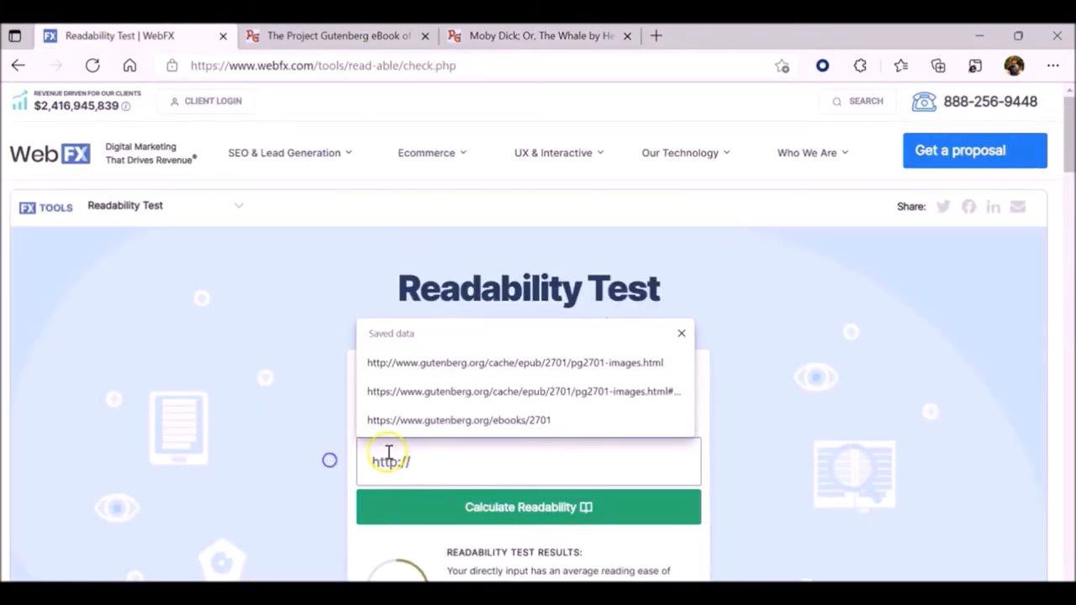
Paste the Gutenberg address and calculate readability, scoring reading ease 54.2
click(459, 420)
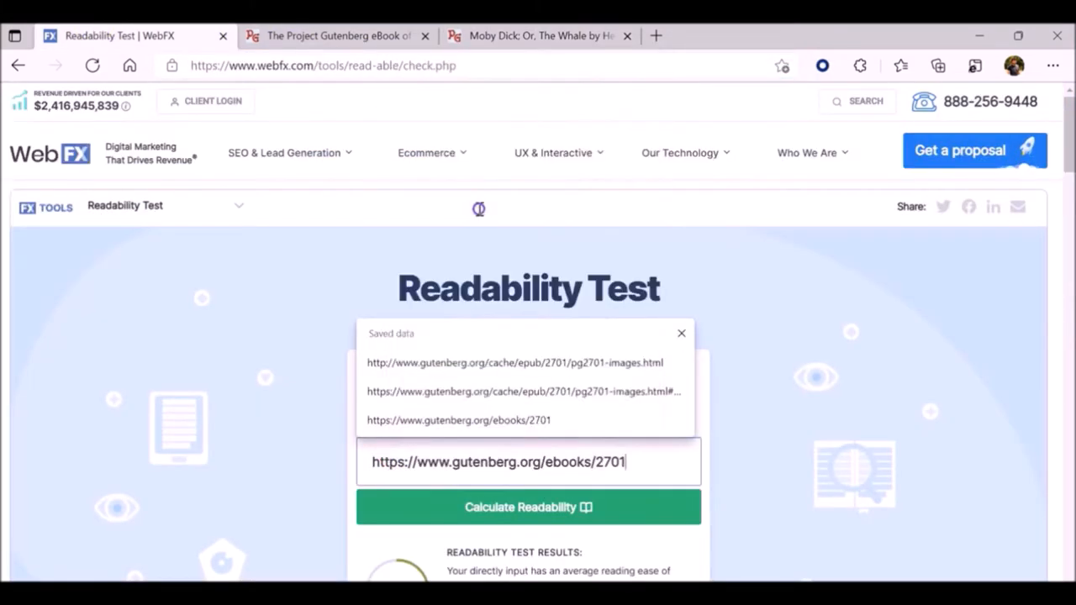
click(528, 507)
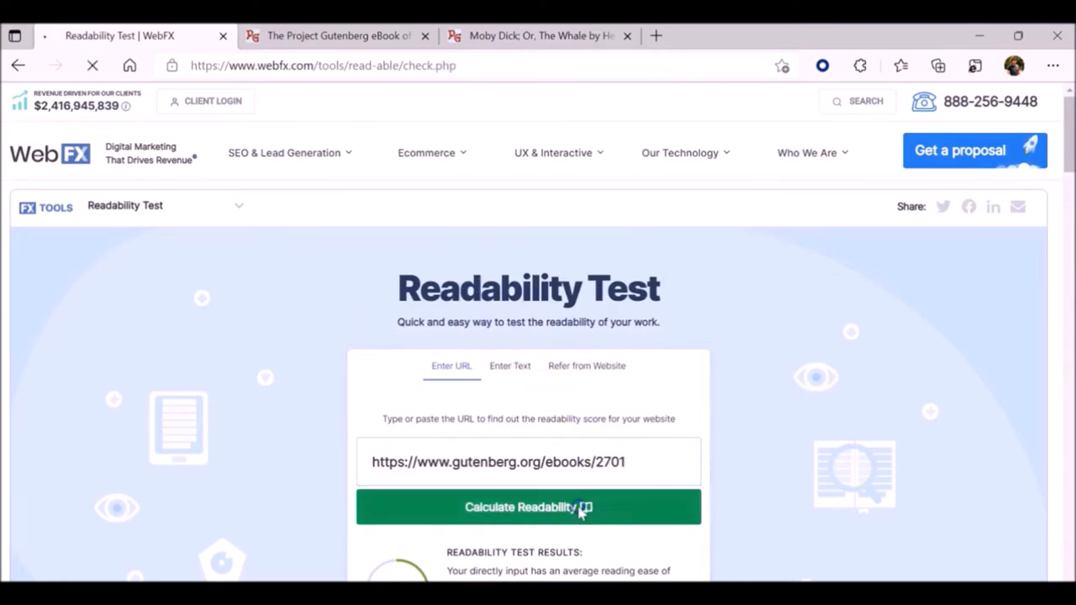
click(528, 507)
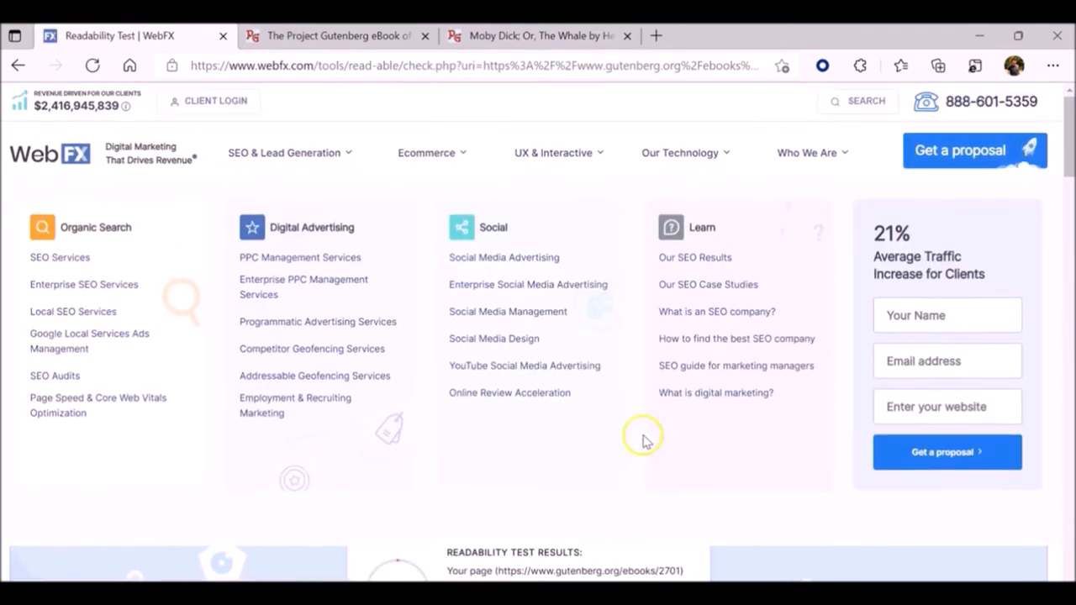
scroll(up, 3)
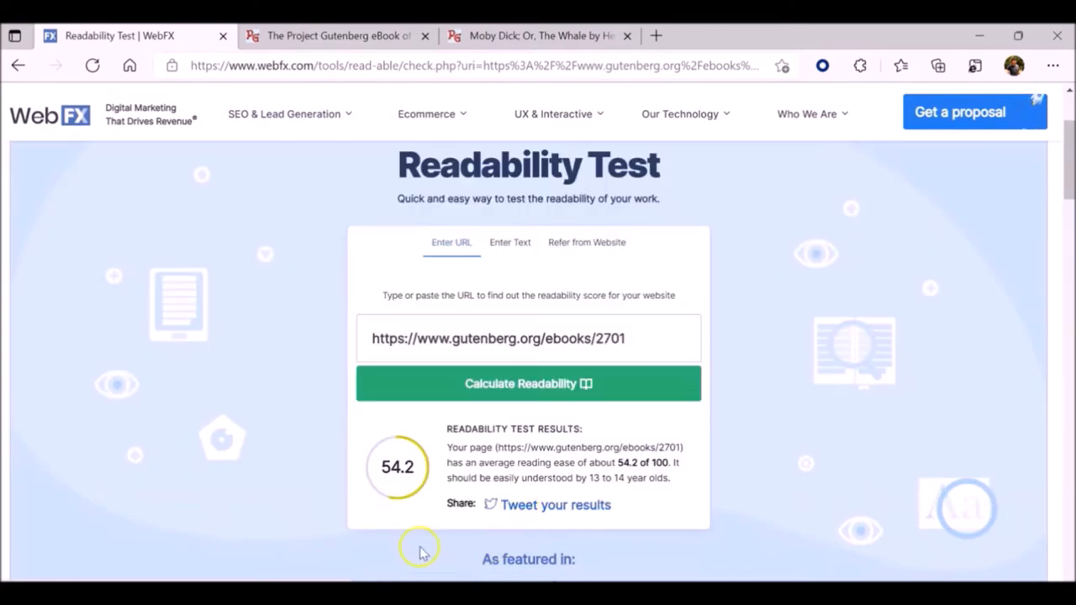
mouse_move(653, 499)
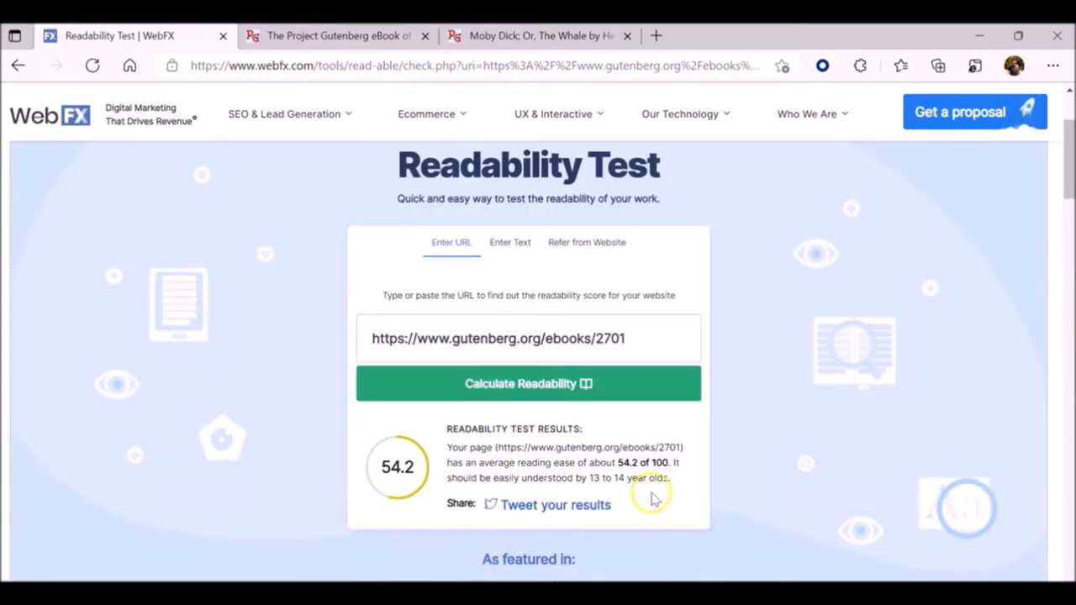
Scroll through the WebFX grade-level indicators, from Coleman Liau 14.3 to Automated Readability Index 5.1
scroll(down, 3)
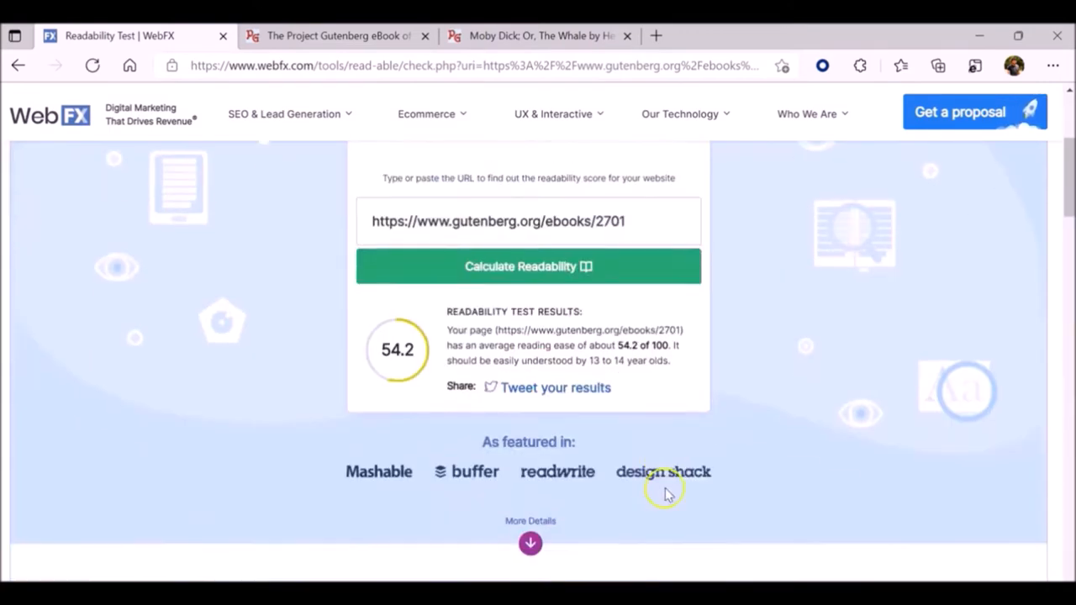
scroll(down, 3)
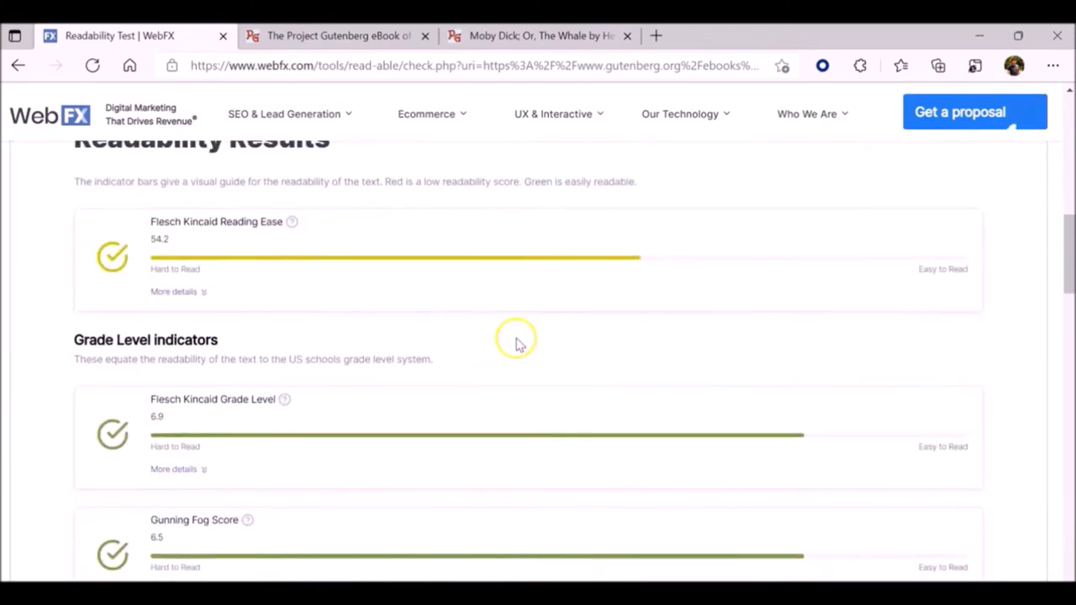
scroll(up, 3)
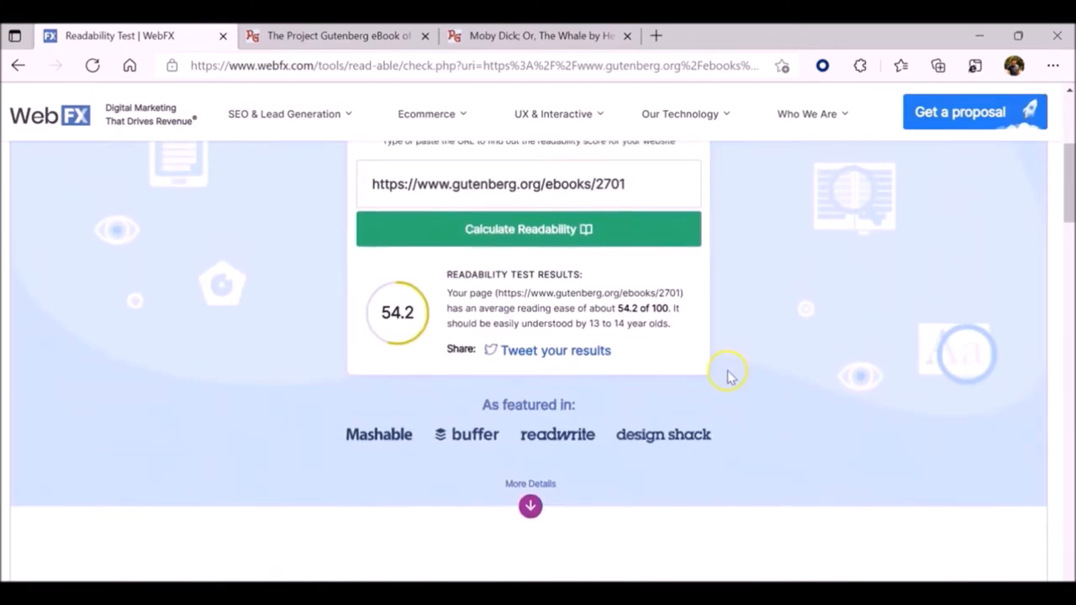
scroll(up, 3)
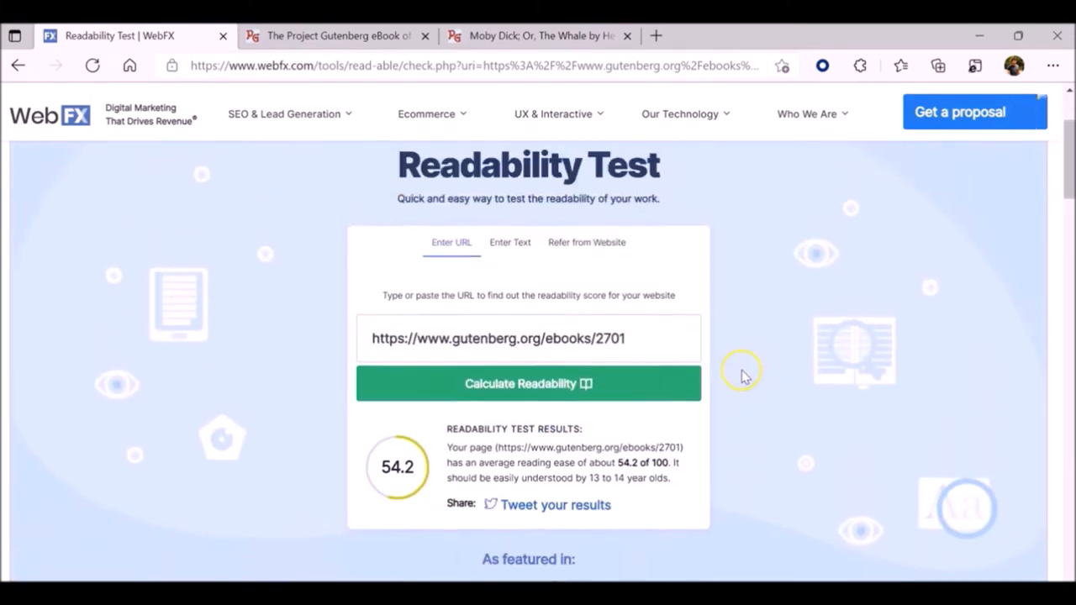
mouse_move(744, 375)
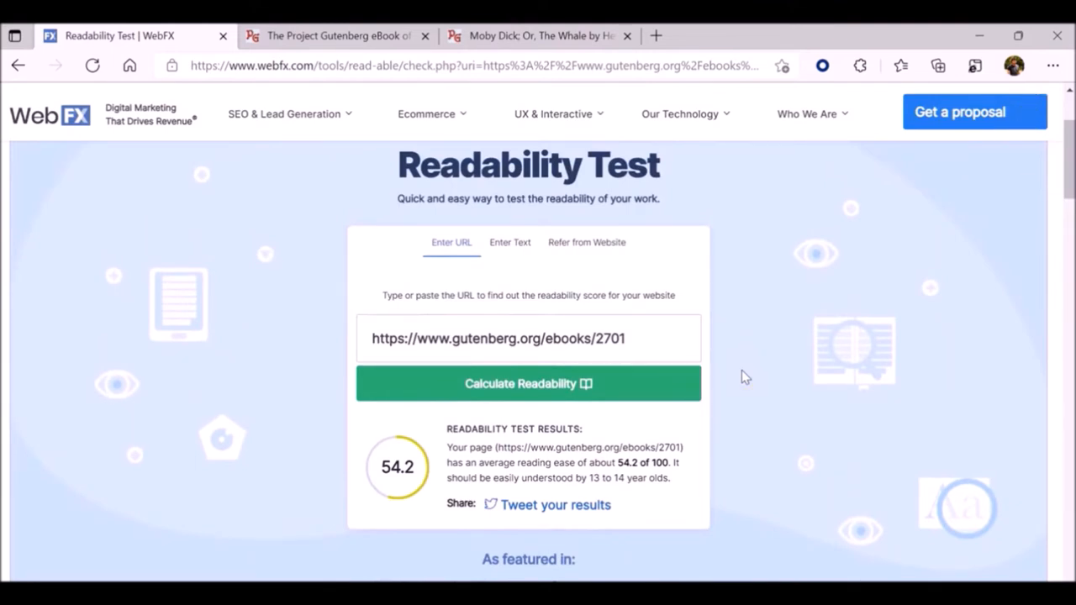
scroll(down, 3)
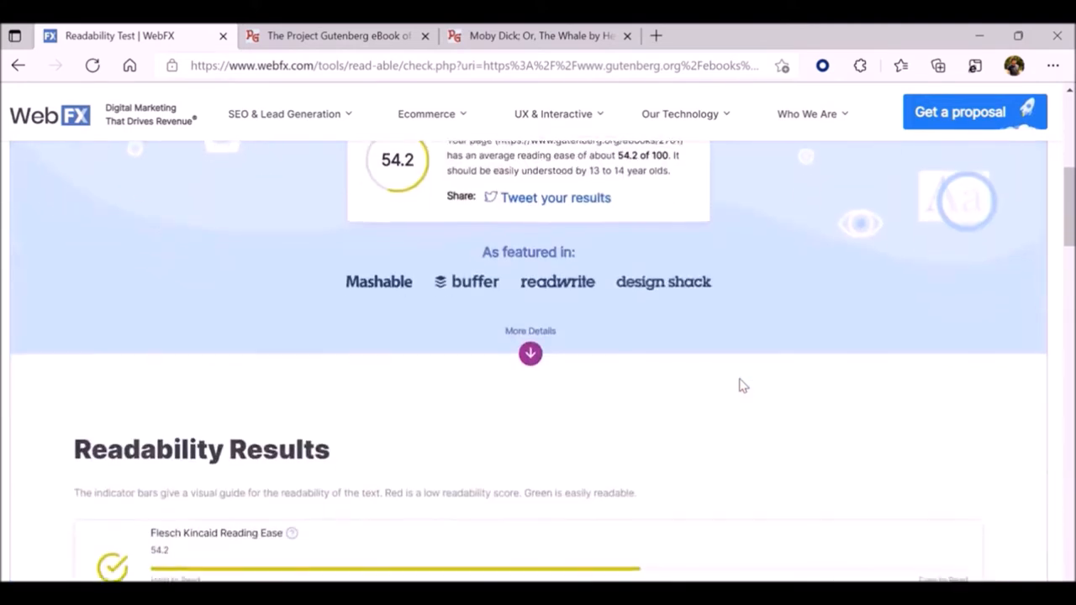
scroll(down, 3)
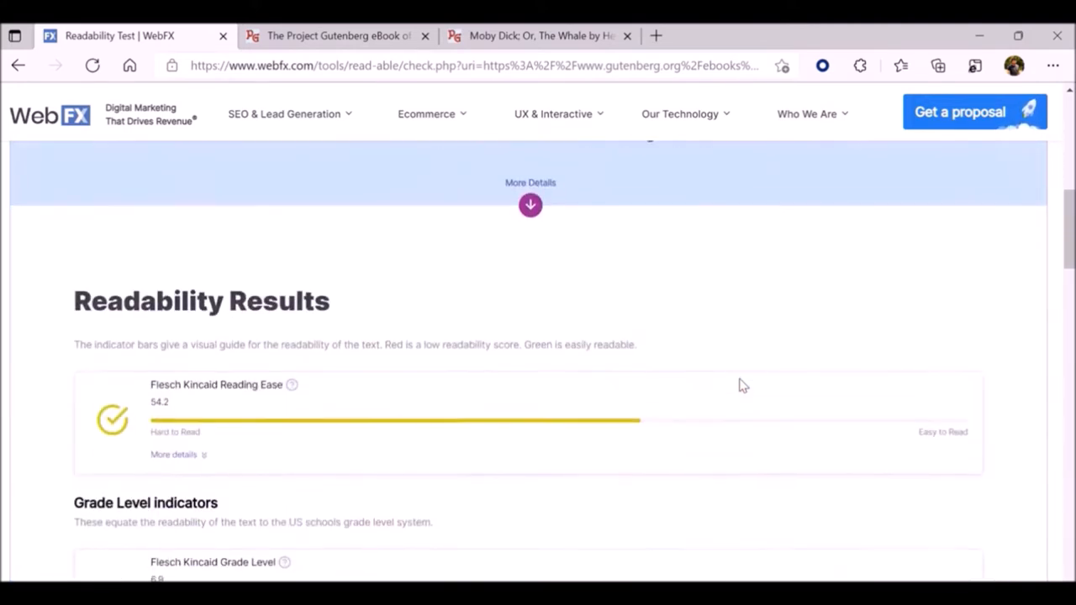
scroll(down, 3)
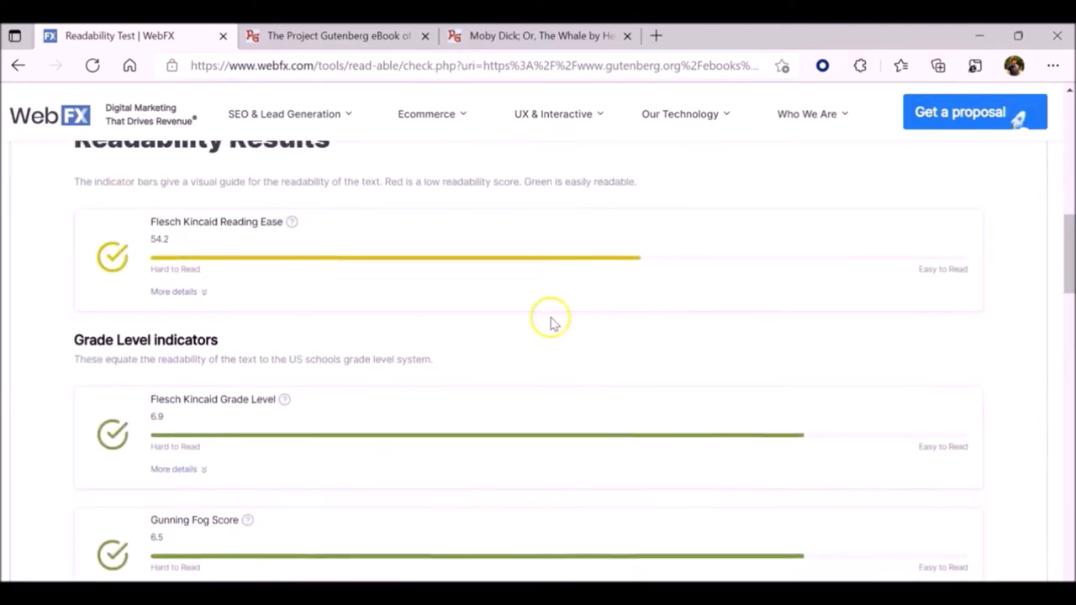
scroll(down, 3)
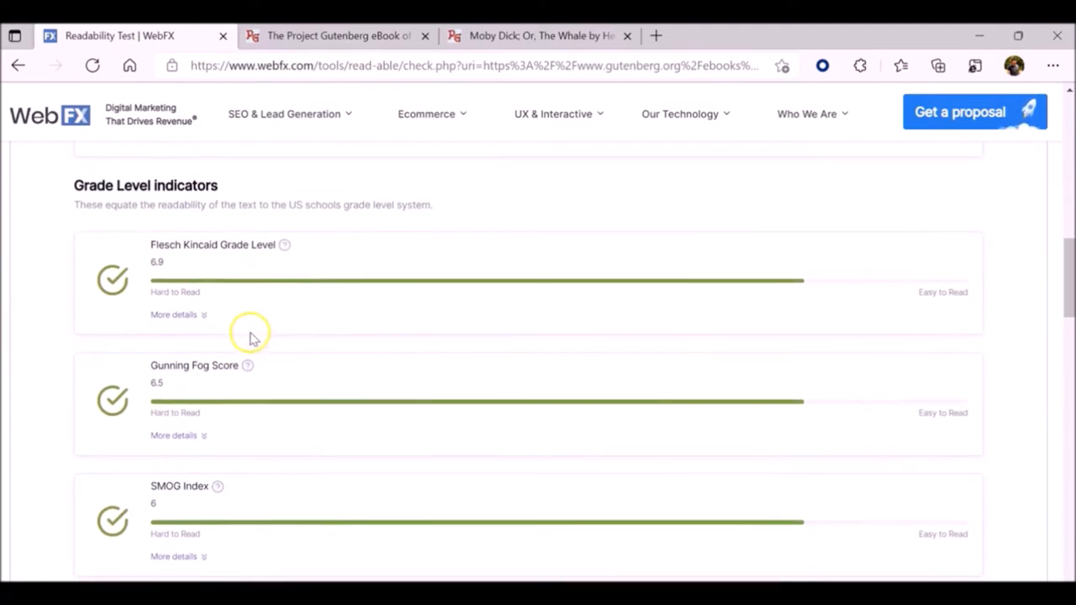
mouse_move(412, 412)
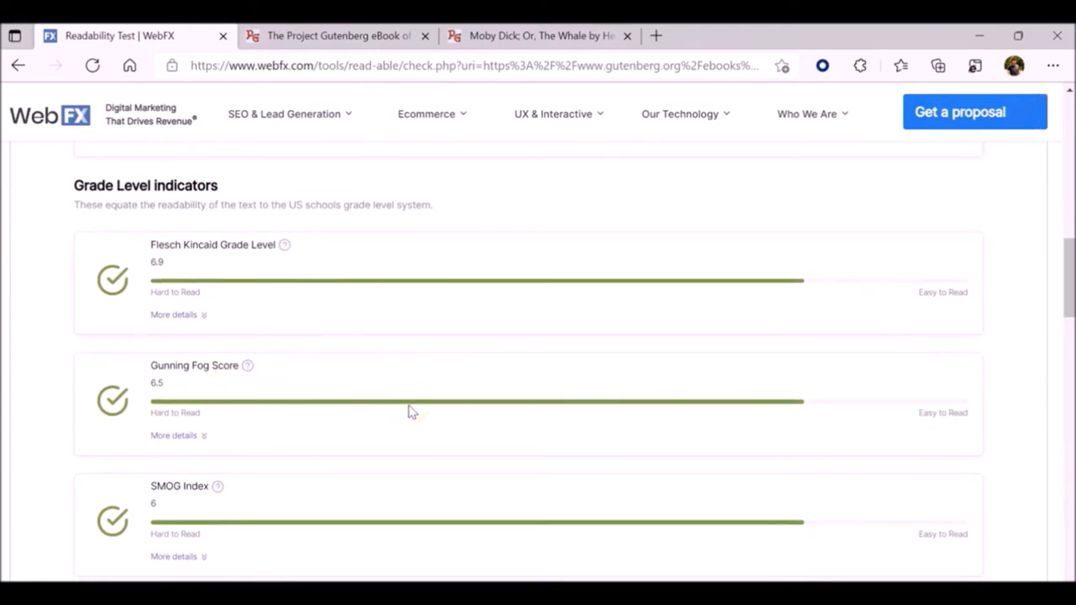
scroll(down, 3)
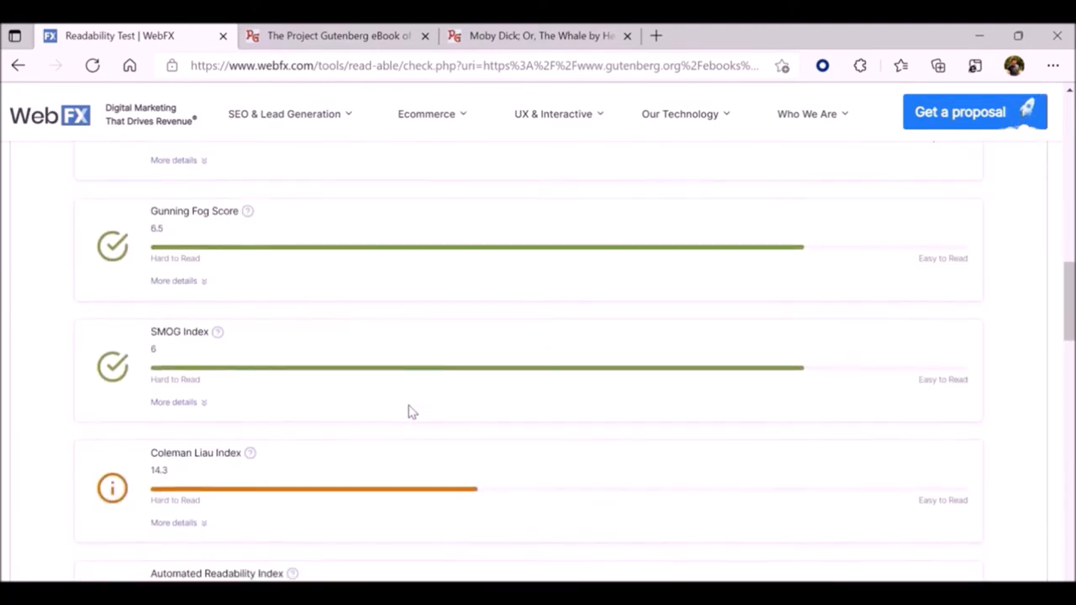
scroll(down, 3)
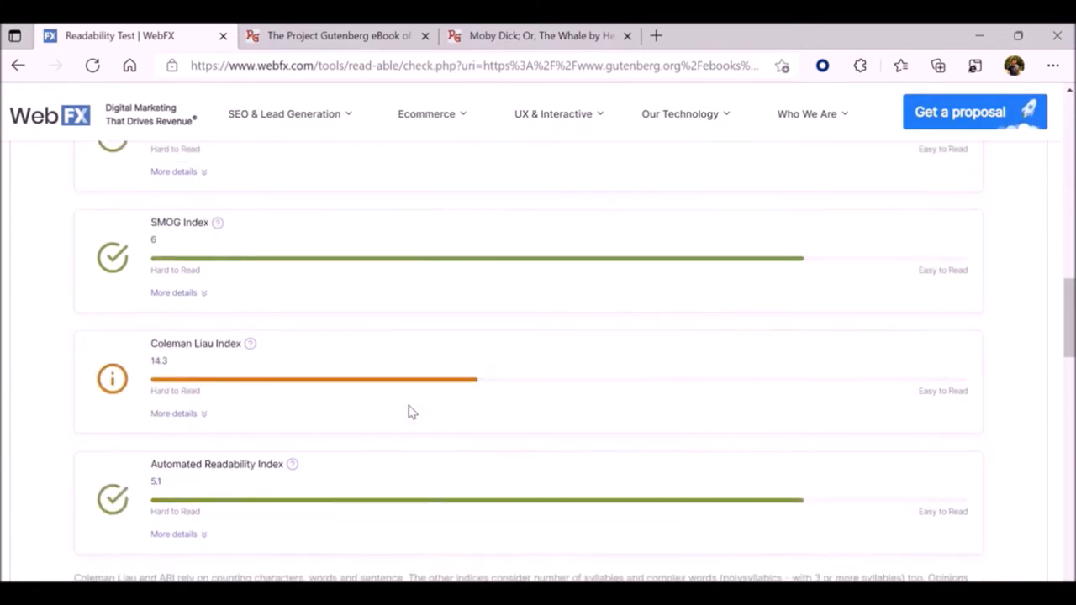
scroll(down, 3)
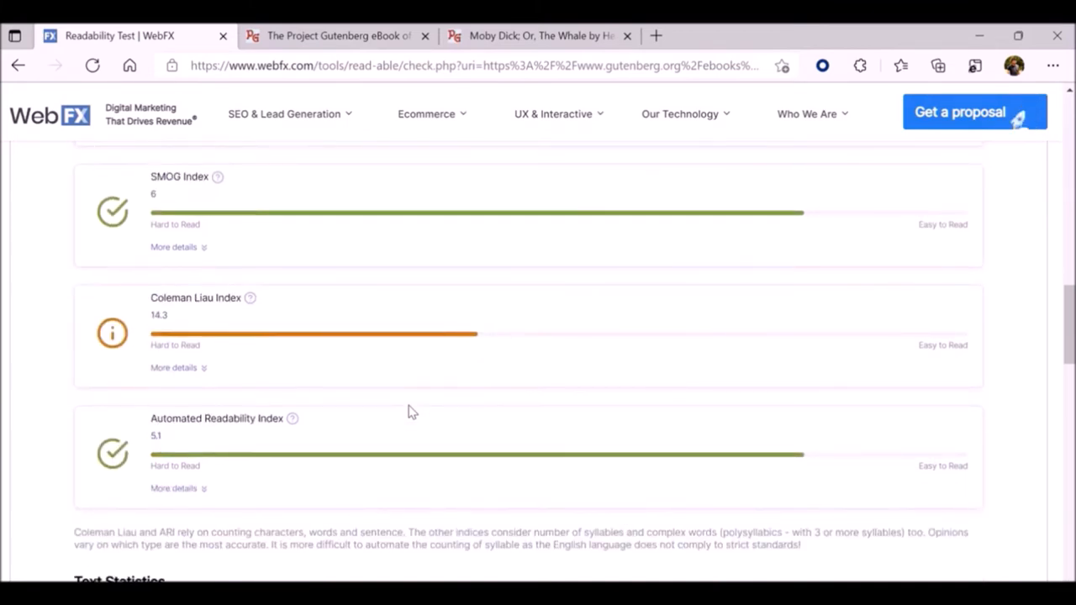
scroll(up, 3)
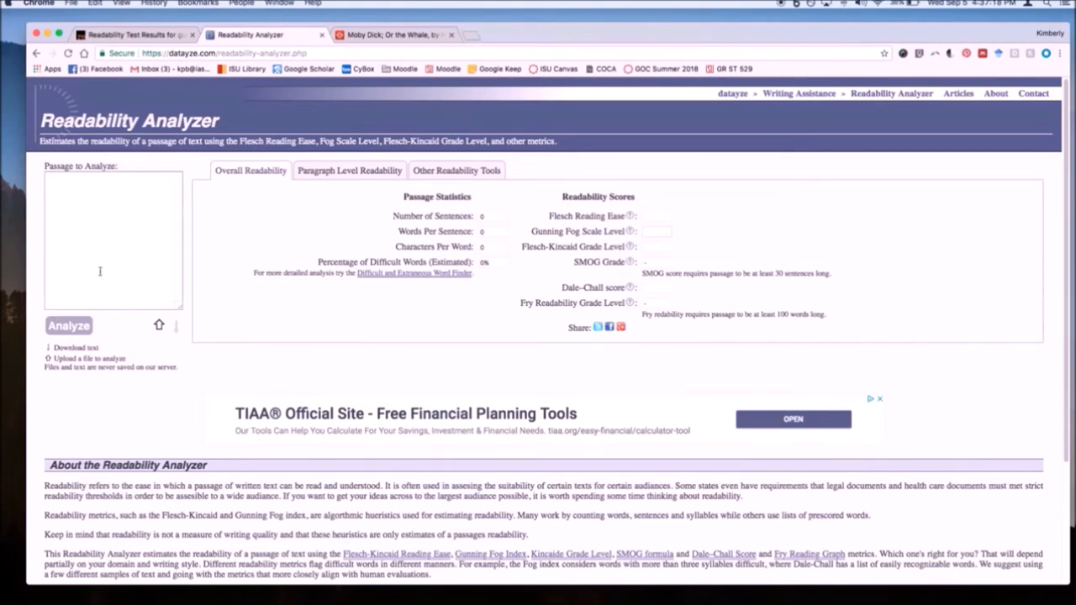
mouse_move(127, 297)
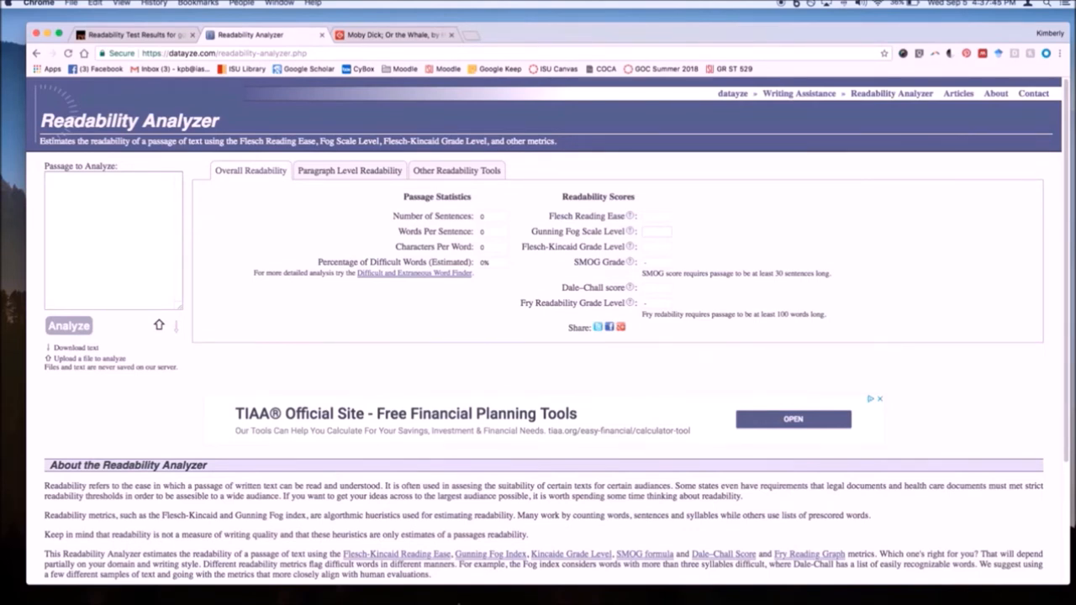
Paste the Gutenberg chapter 1 text into Datayze and analyze it: 104 sentences, Flesch 66.21
click(395, 35)
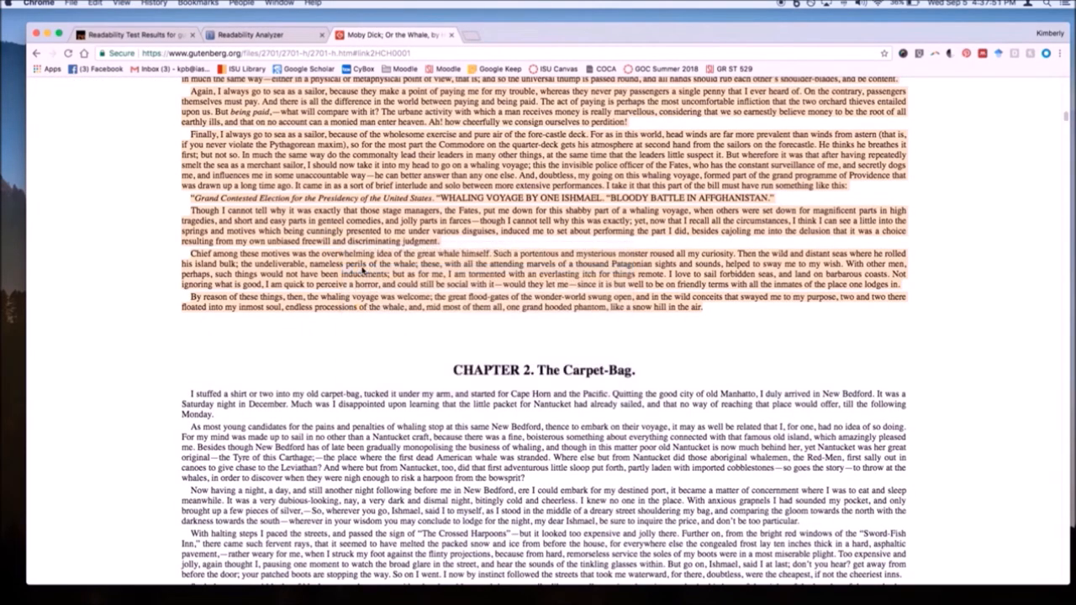
click(260, 35)
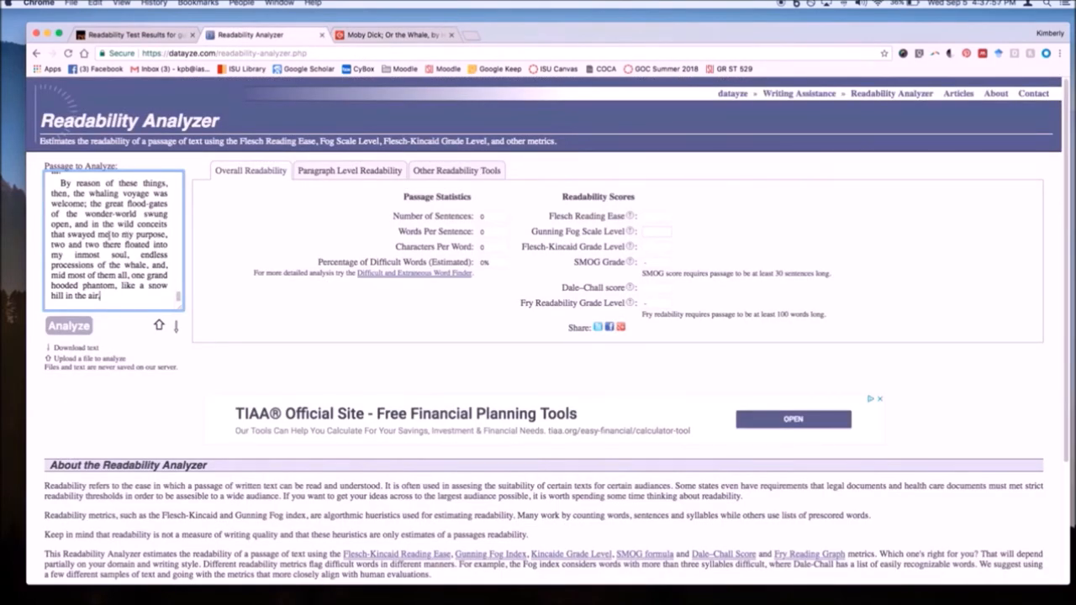
click(68, 326)
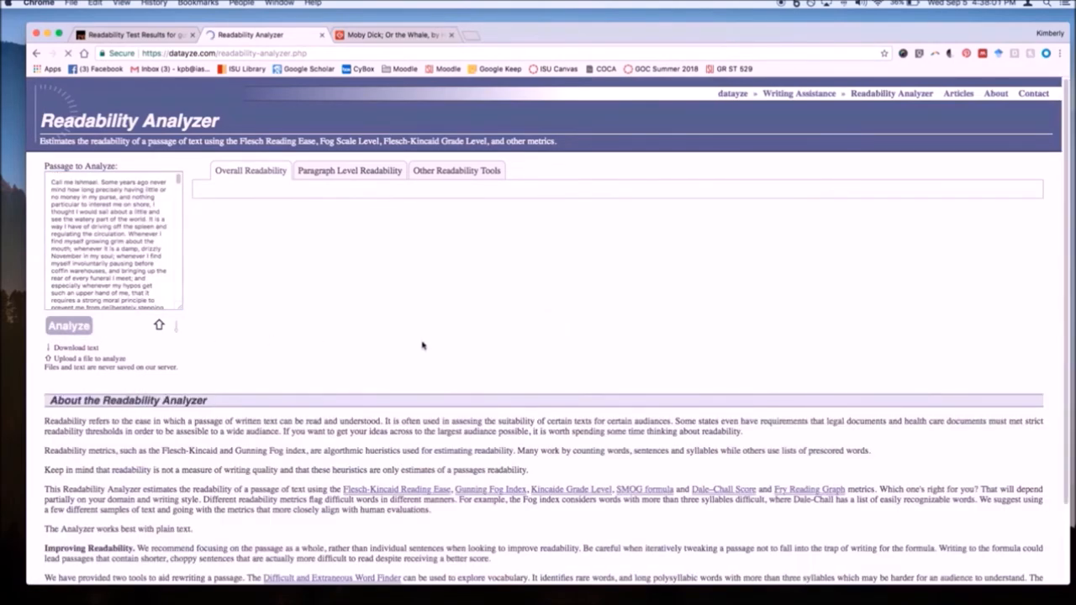
click(68, 325)
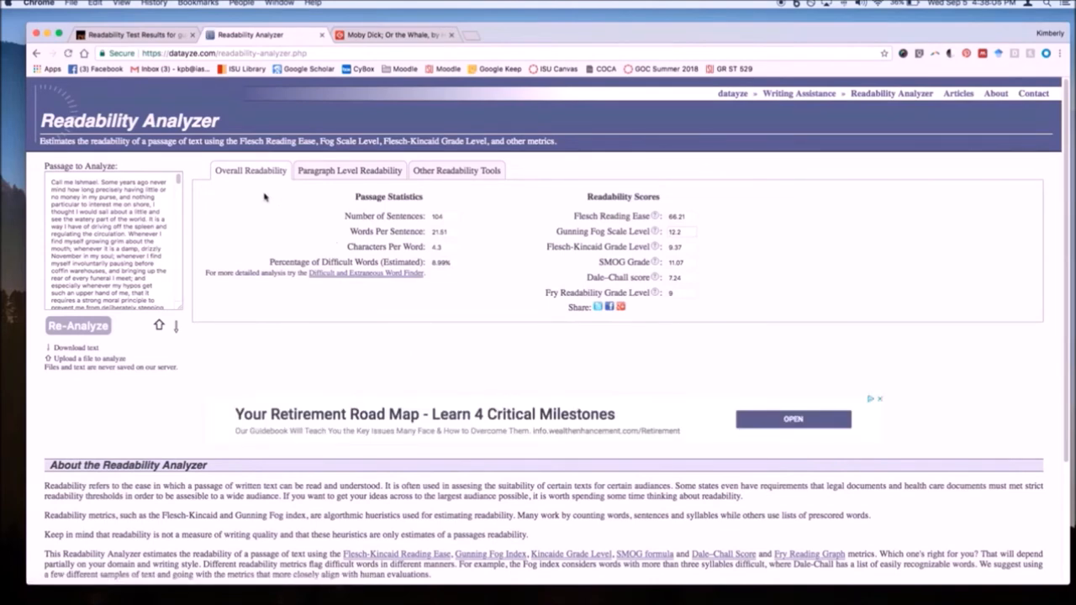
mouse_move(447, 216)
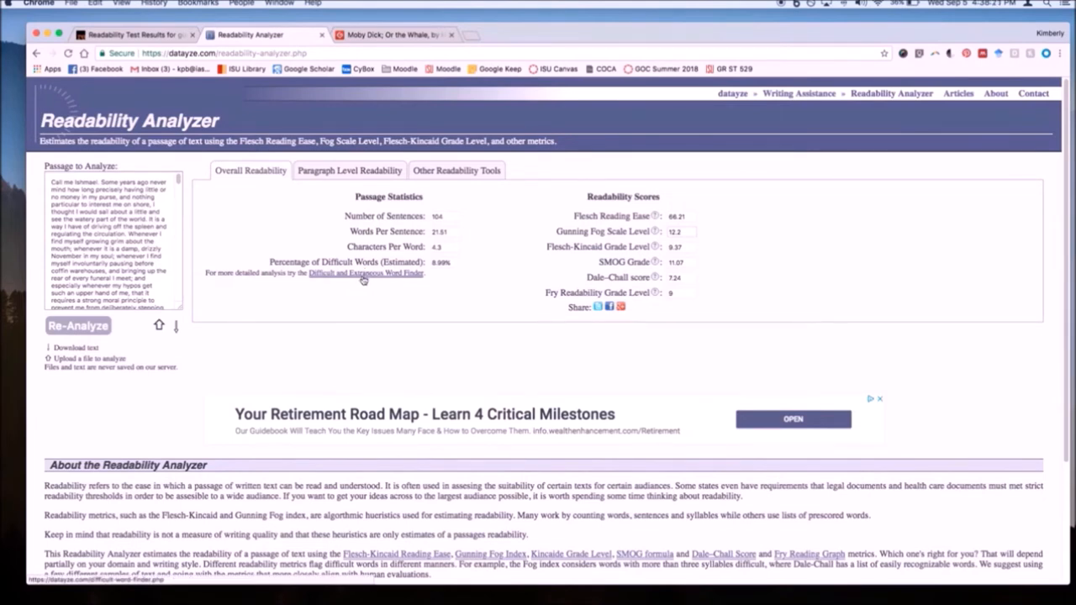
mouse_move(744, 222)
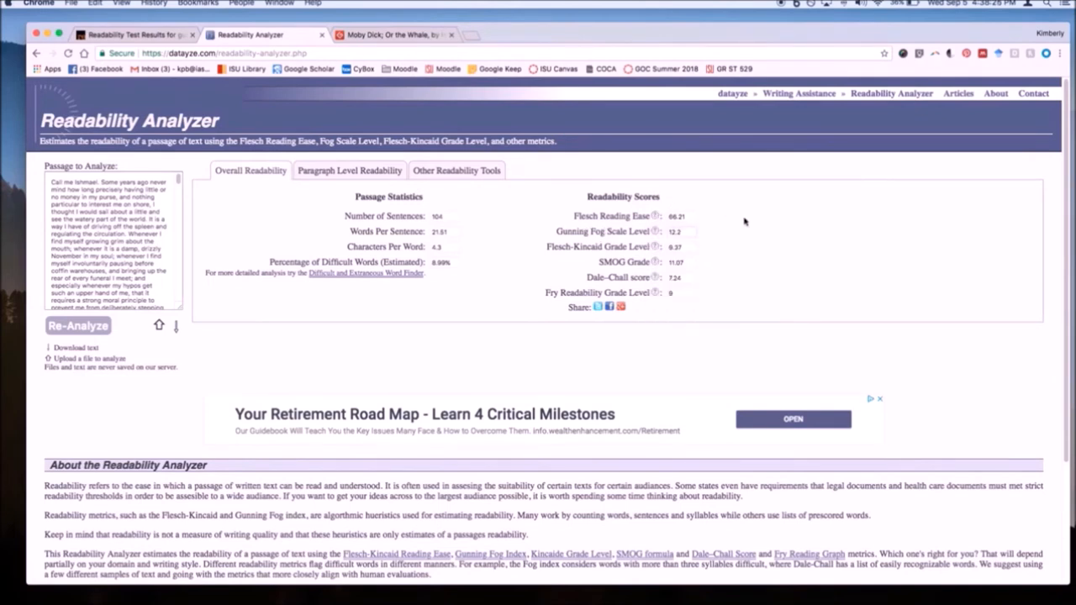
mouse_move(715, 230)
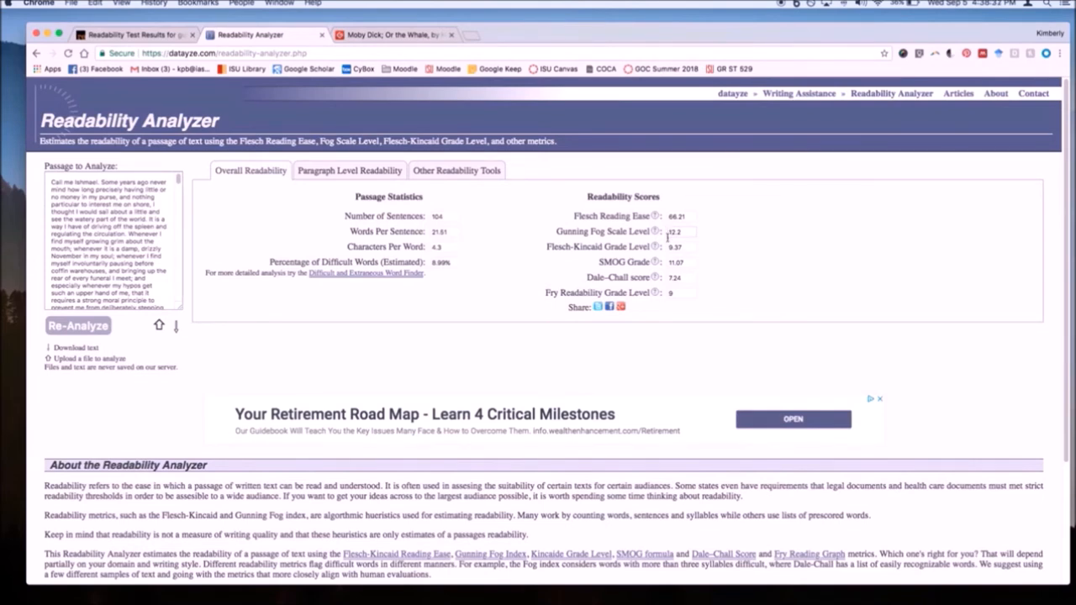
mouse_move(704, 258)
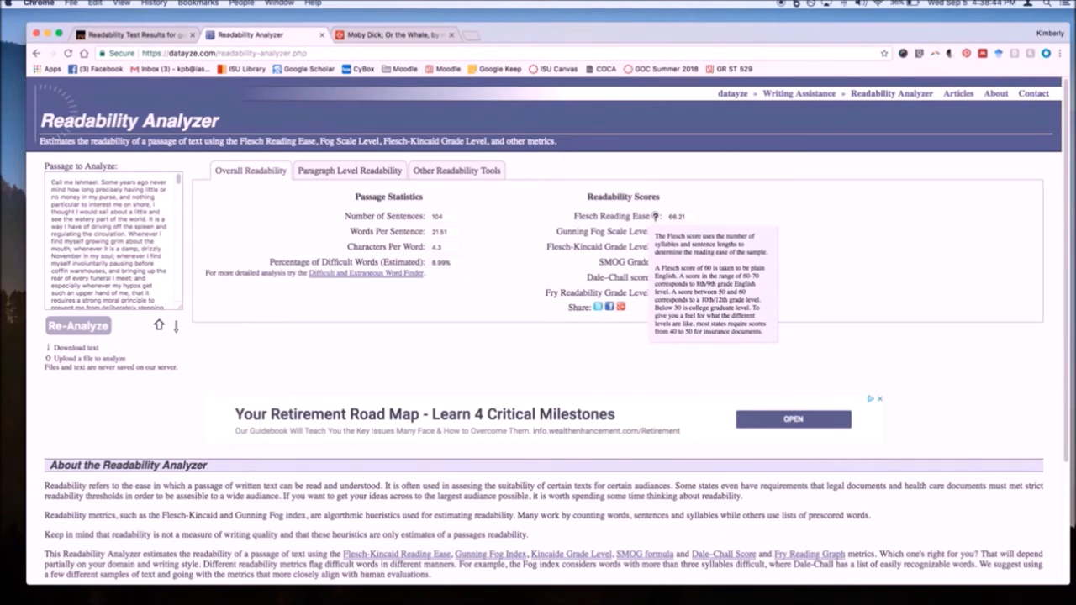
Show paragraph-level scores, with paragraph 1 at Flesch 52.12 and Fog 14.63
click(349, 170)
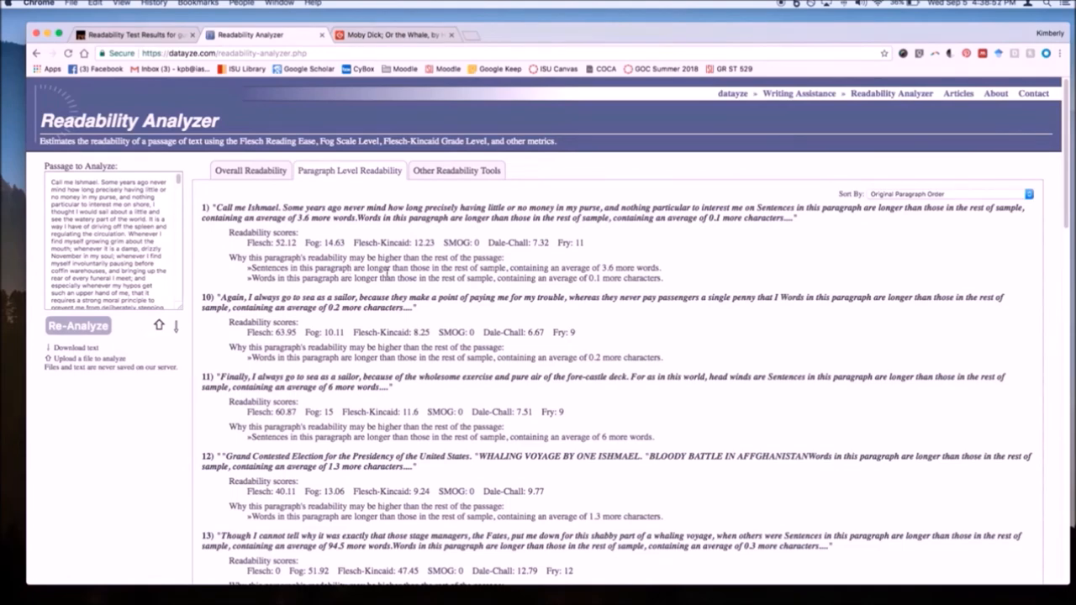
Scroll through the paragraph scores, then show Other Readability Tools: word finder, passive voice, spell checker
scroll(down, 3)
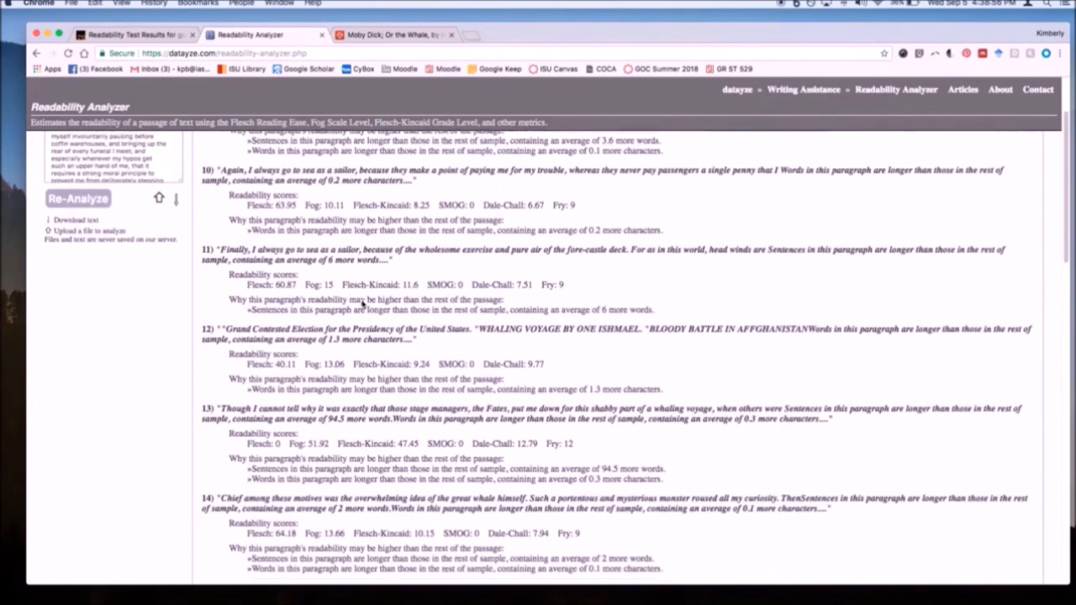
scroll(down, 3)
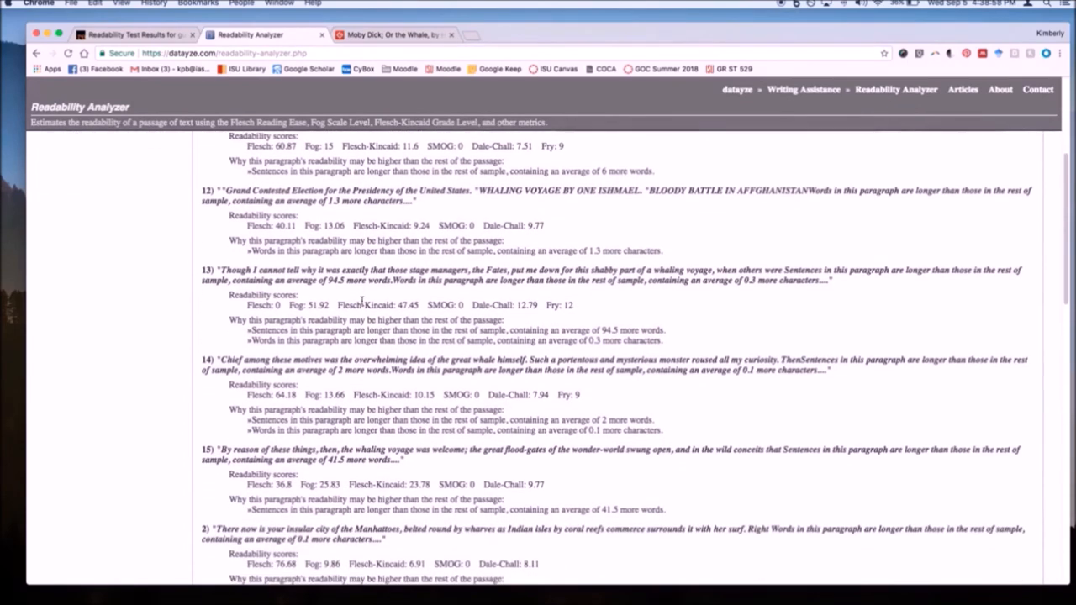
scroll(down, 3)
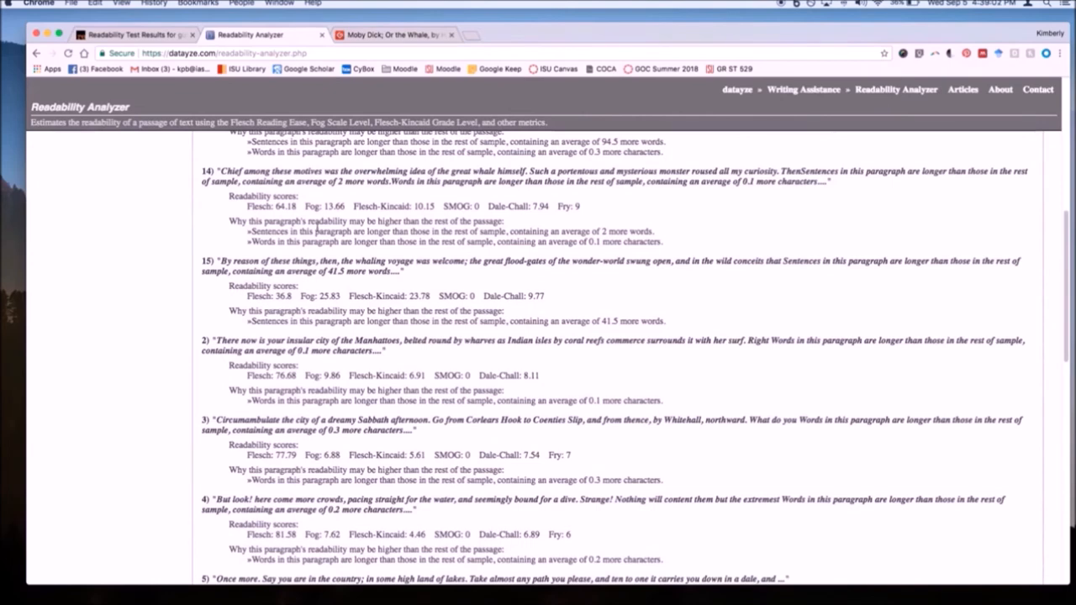
scroll(down, 3)
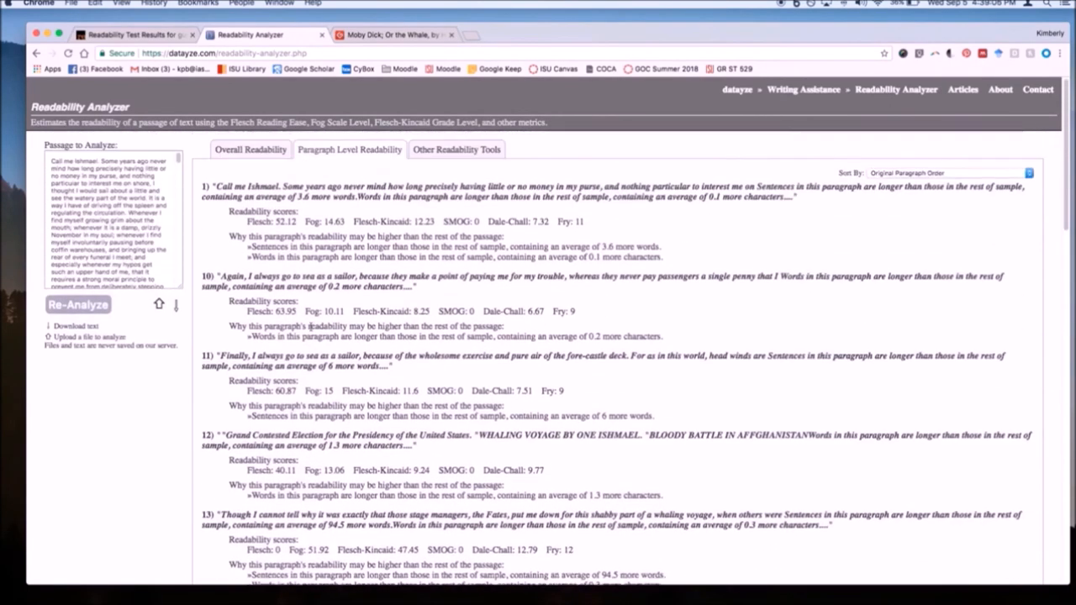
click(456, 148)
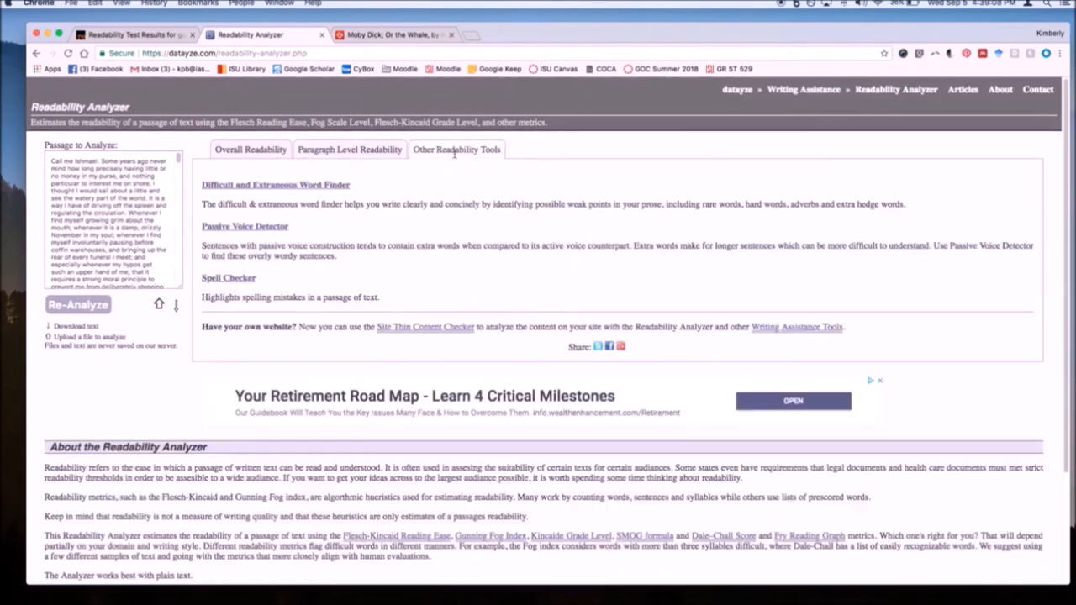